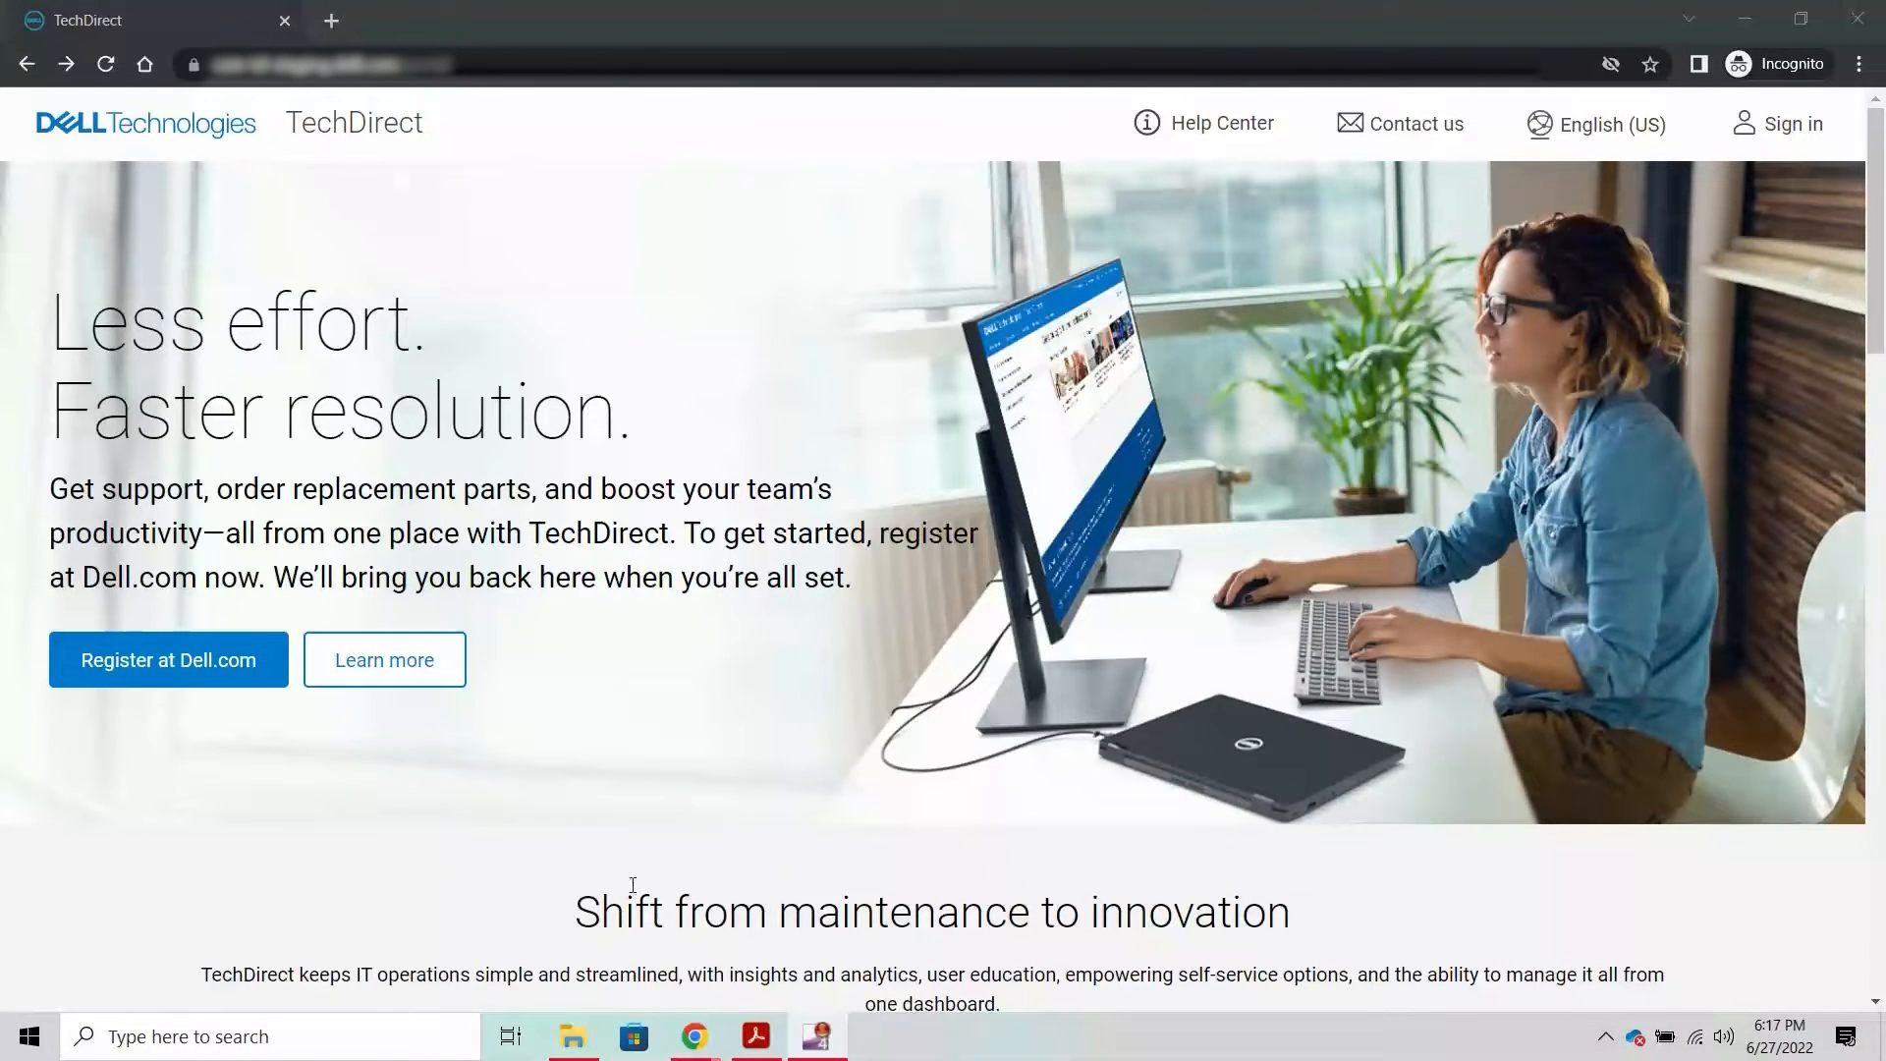
mouse_move(168, 705)
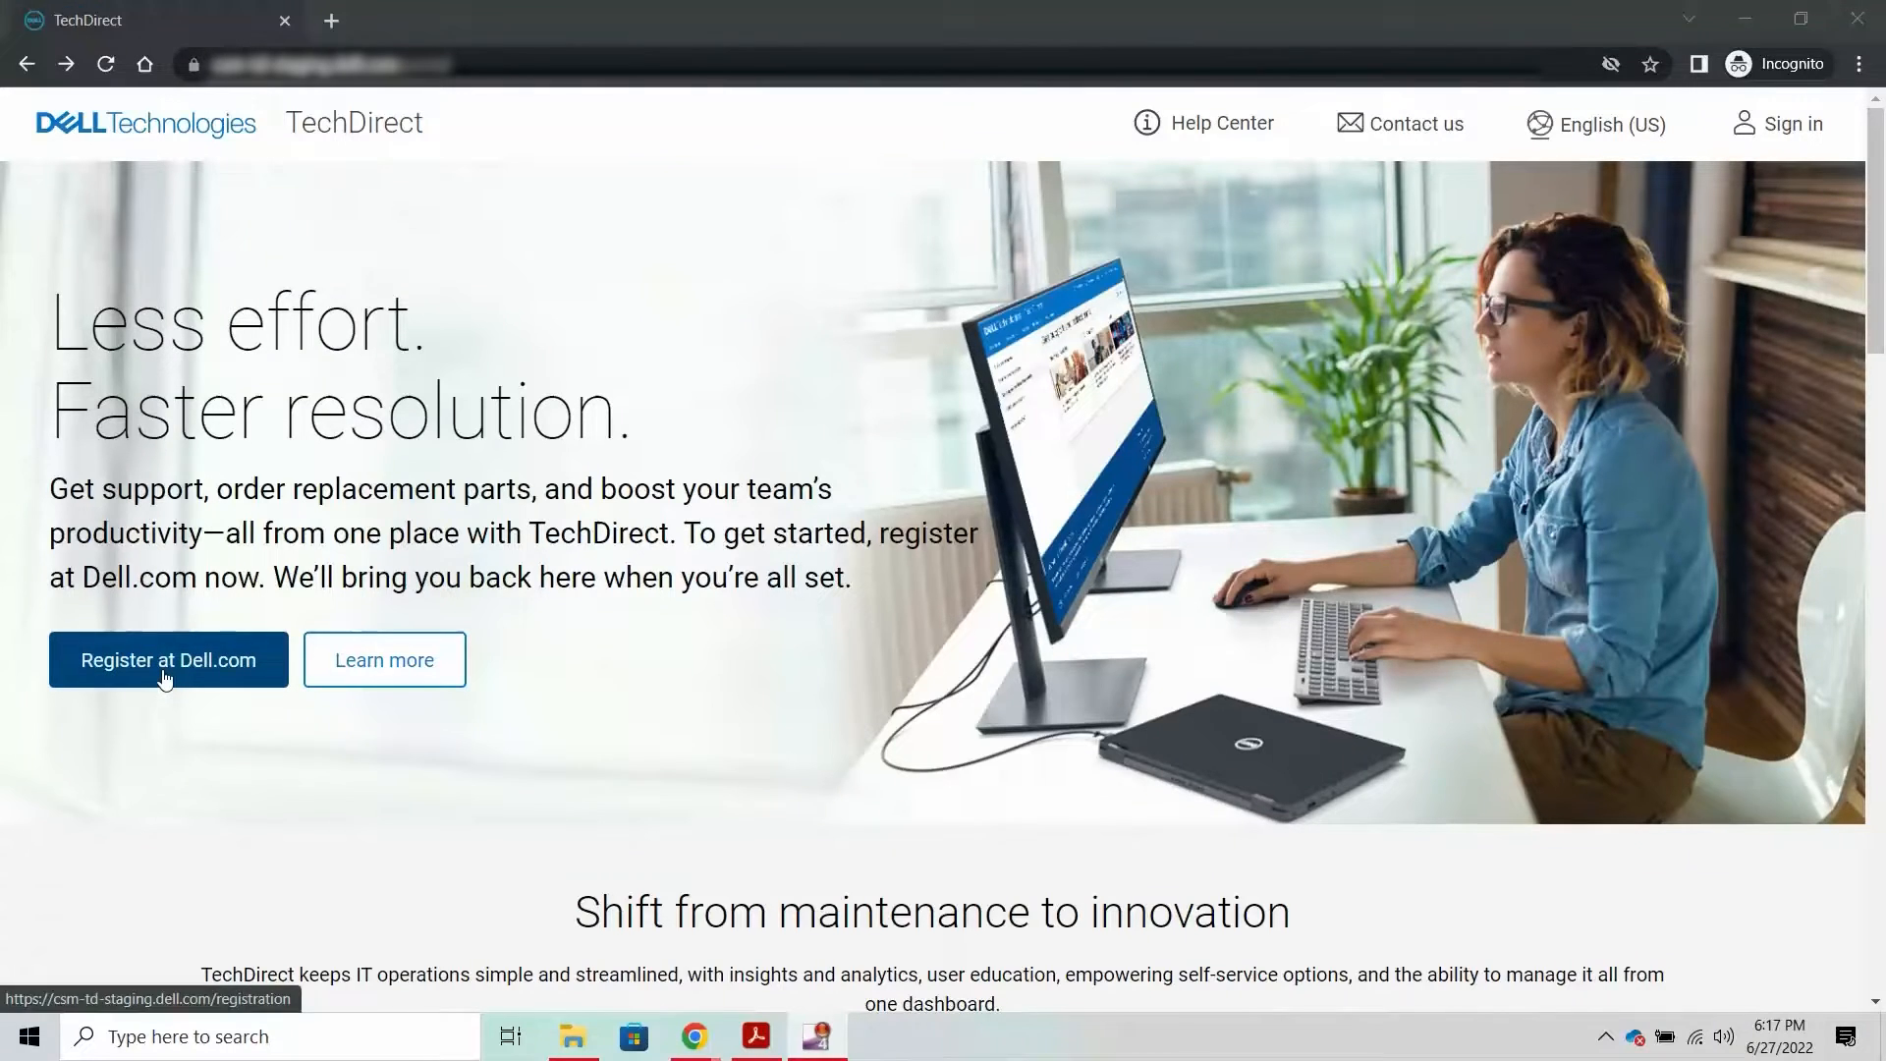
- Register a Dell account named TechDirect with its email and password
left_click(167, 659)
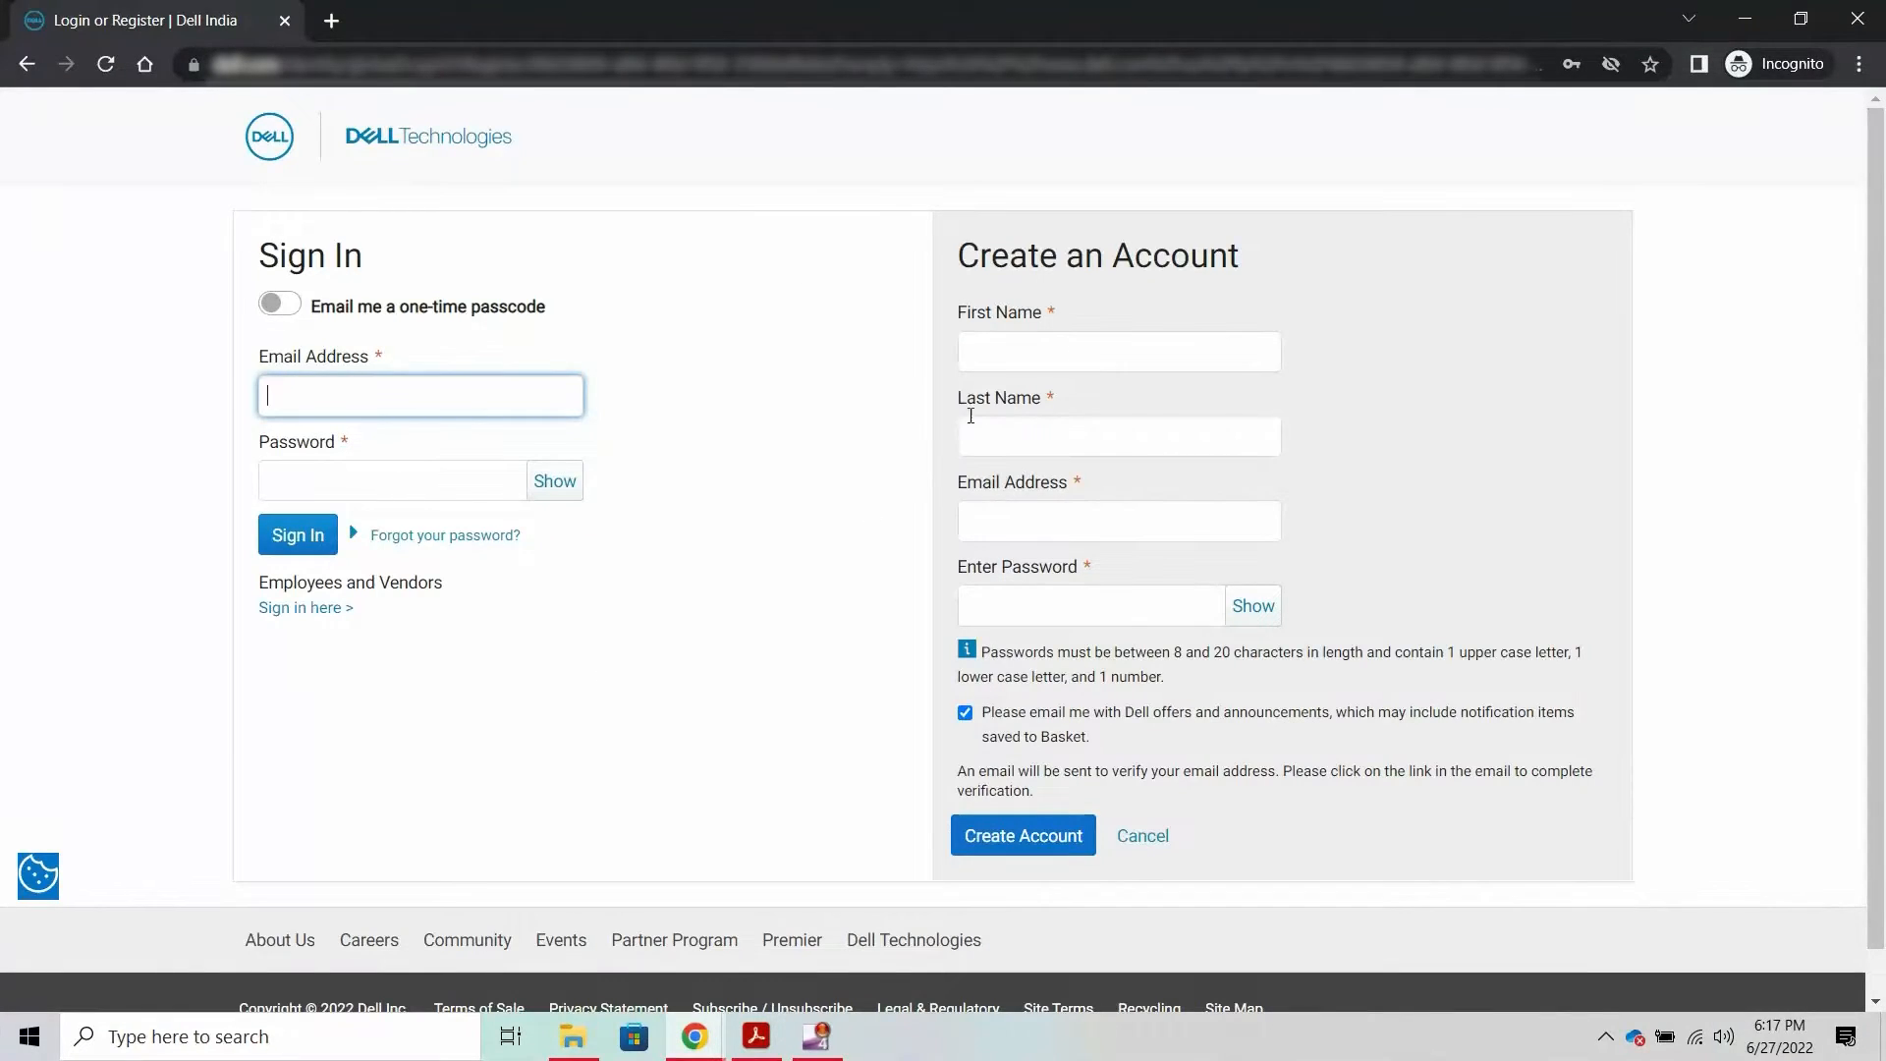
type("Techdirect")
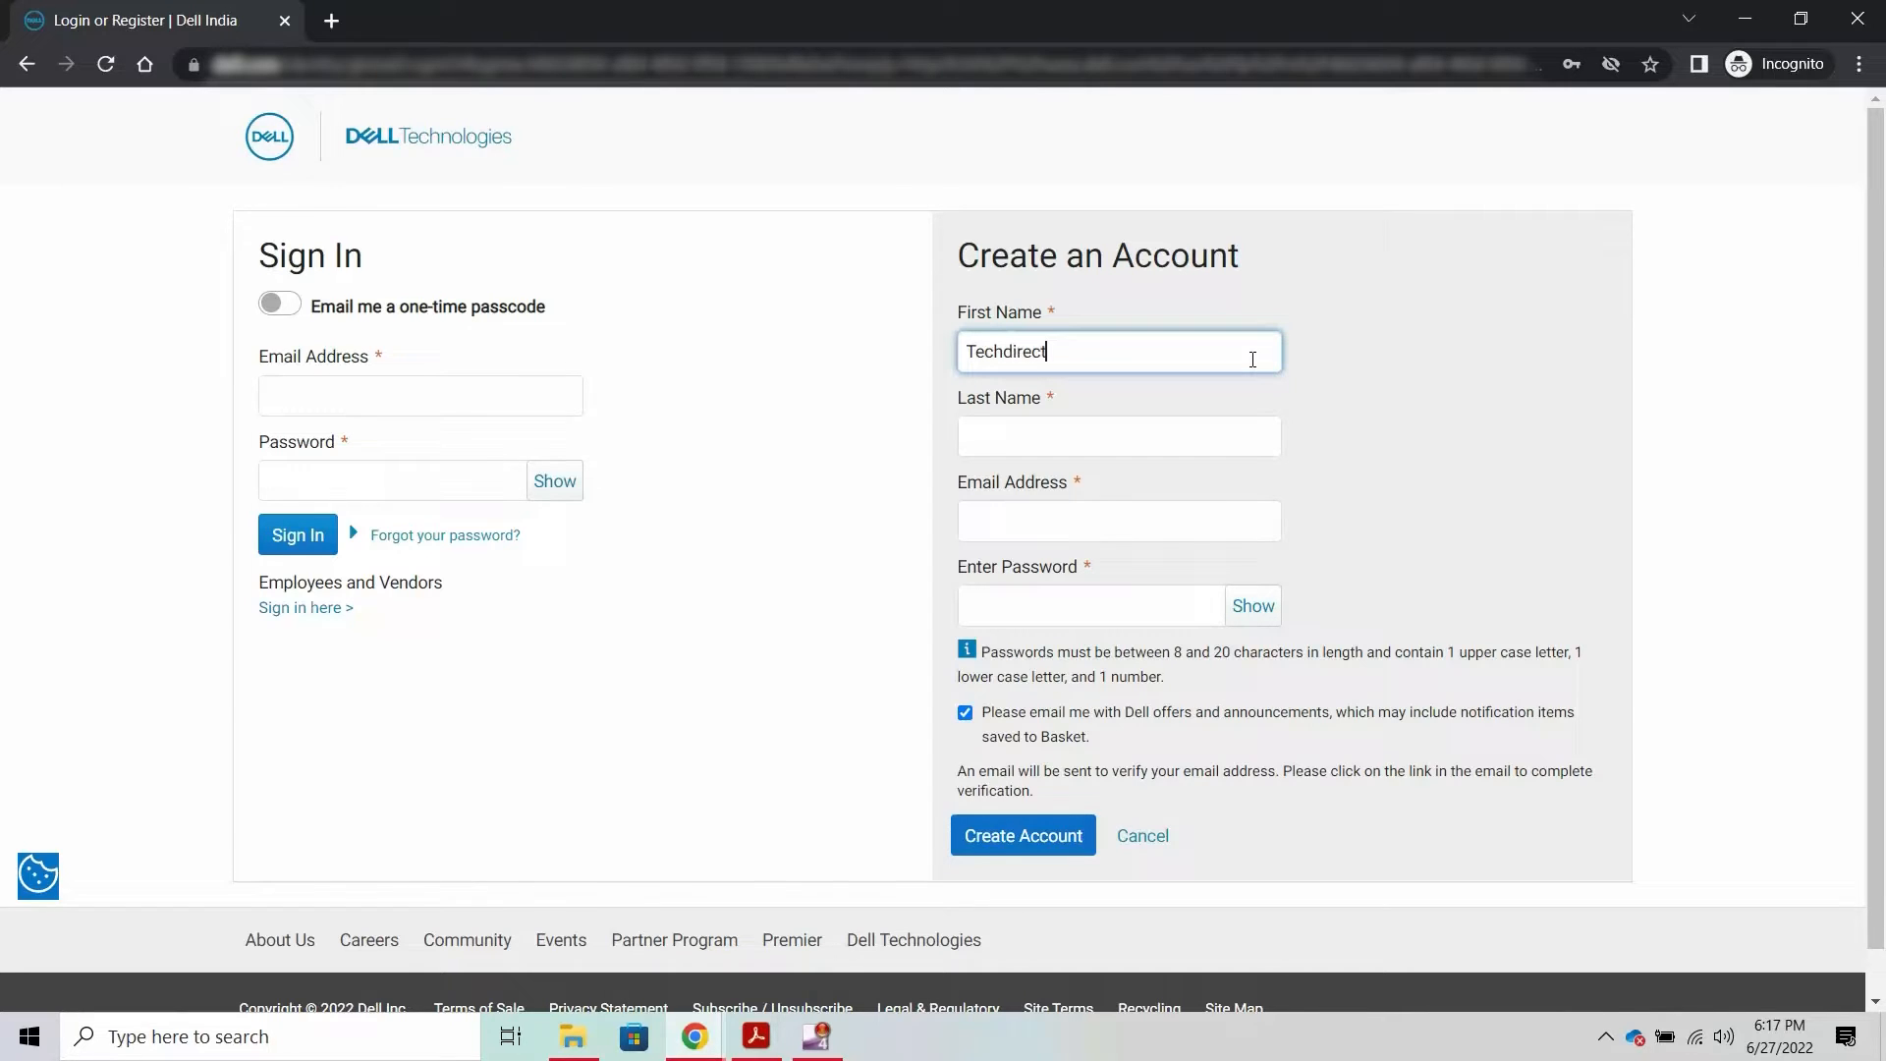
type("TechDirect")
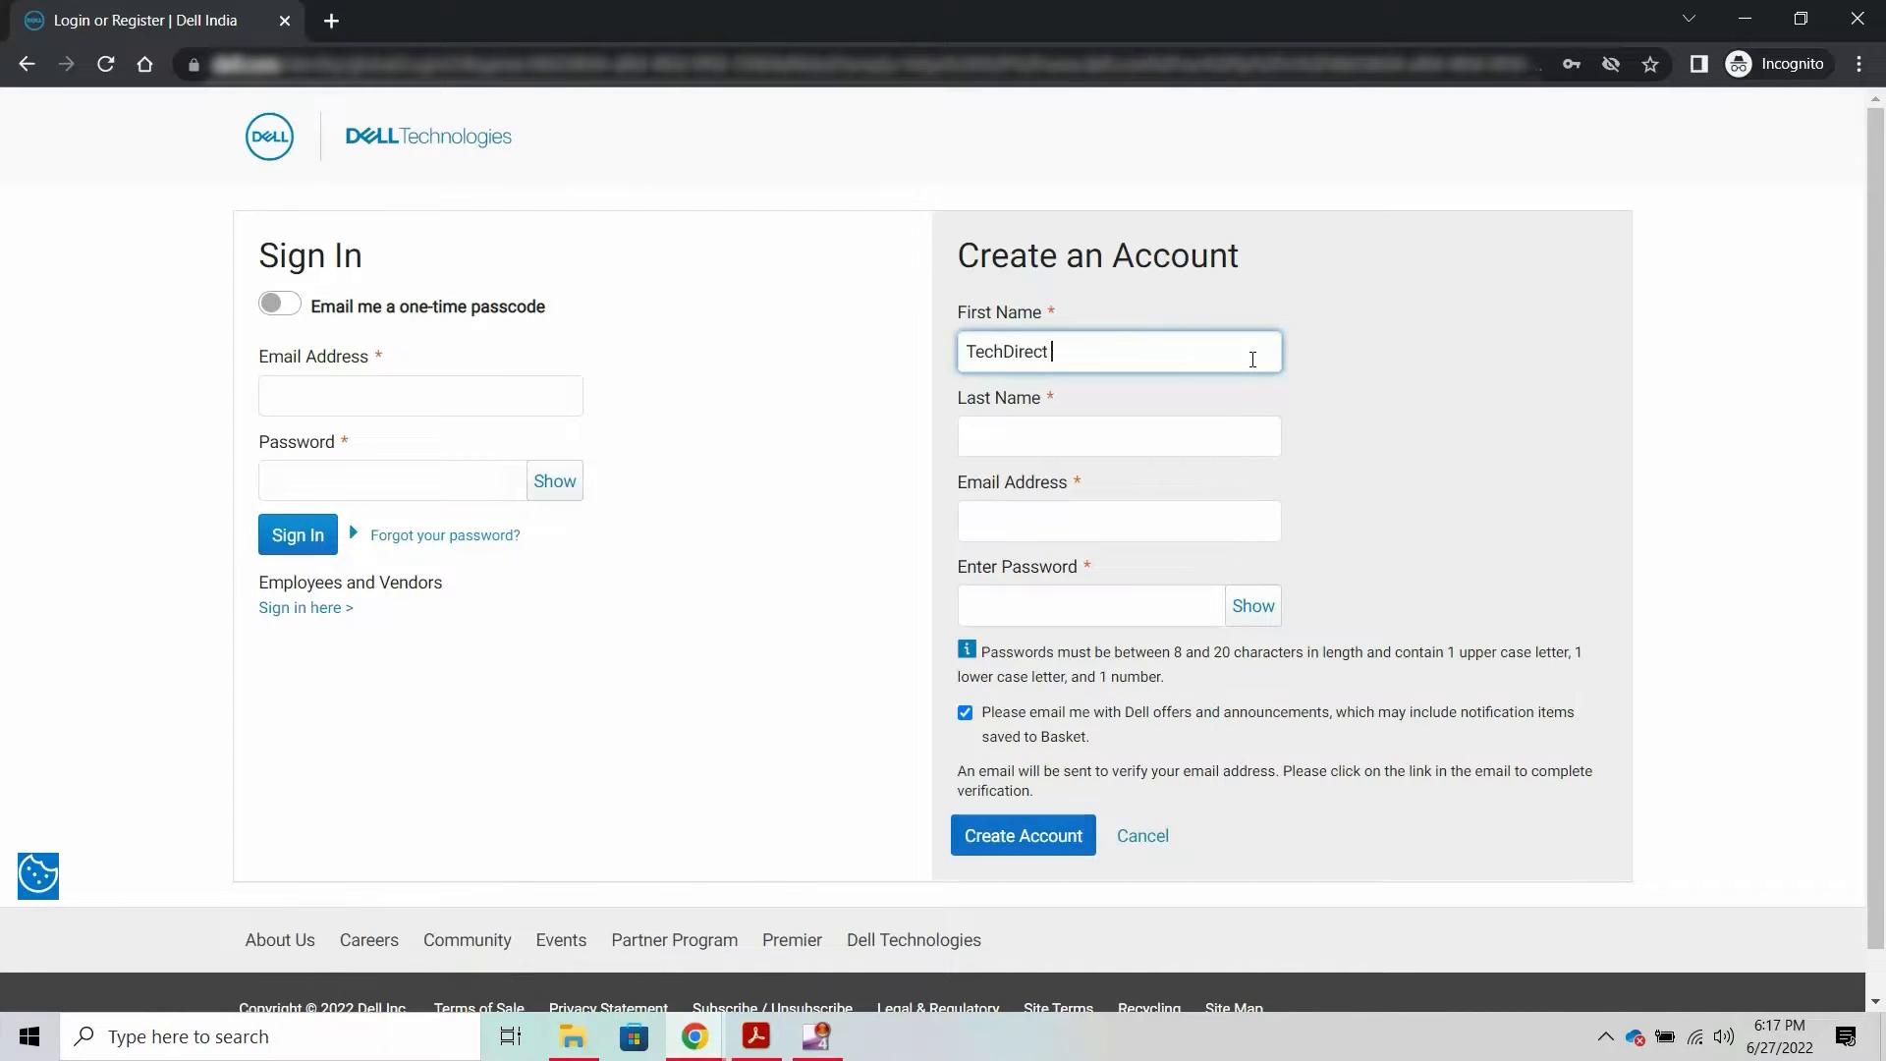
type("te")
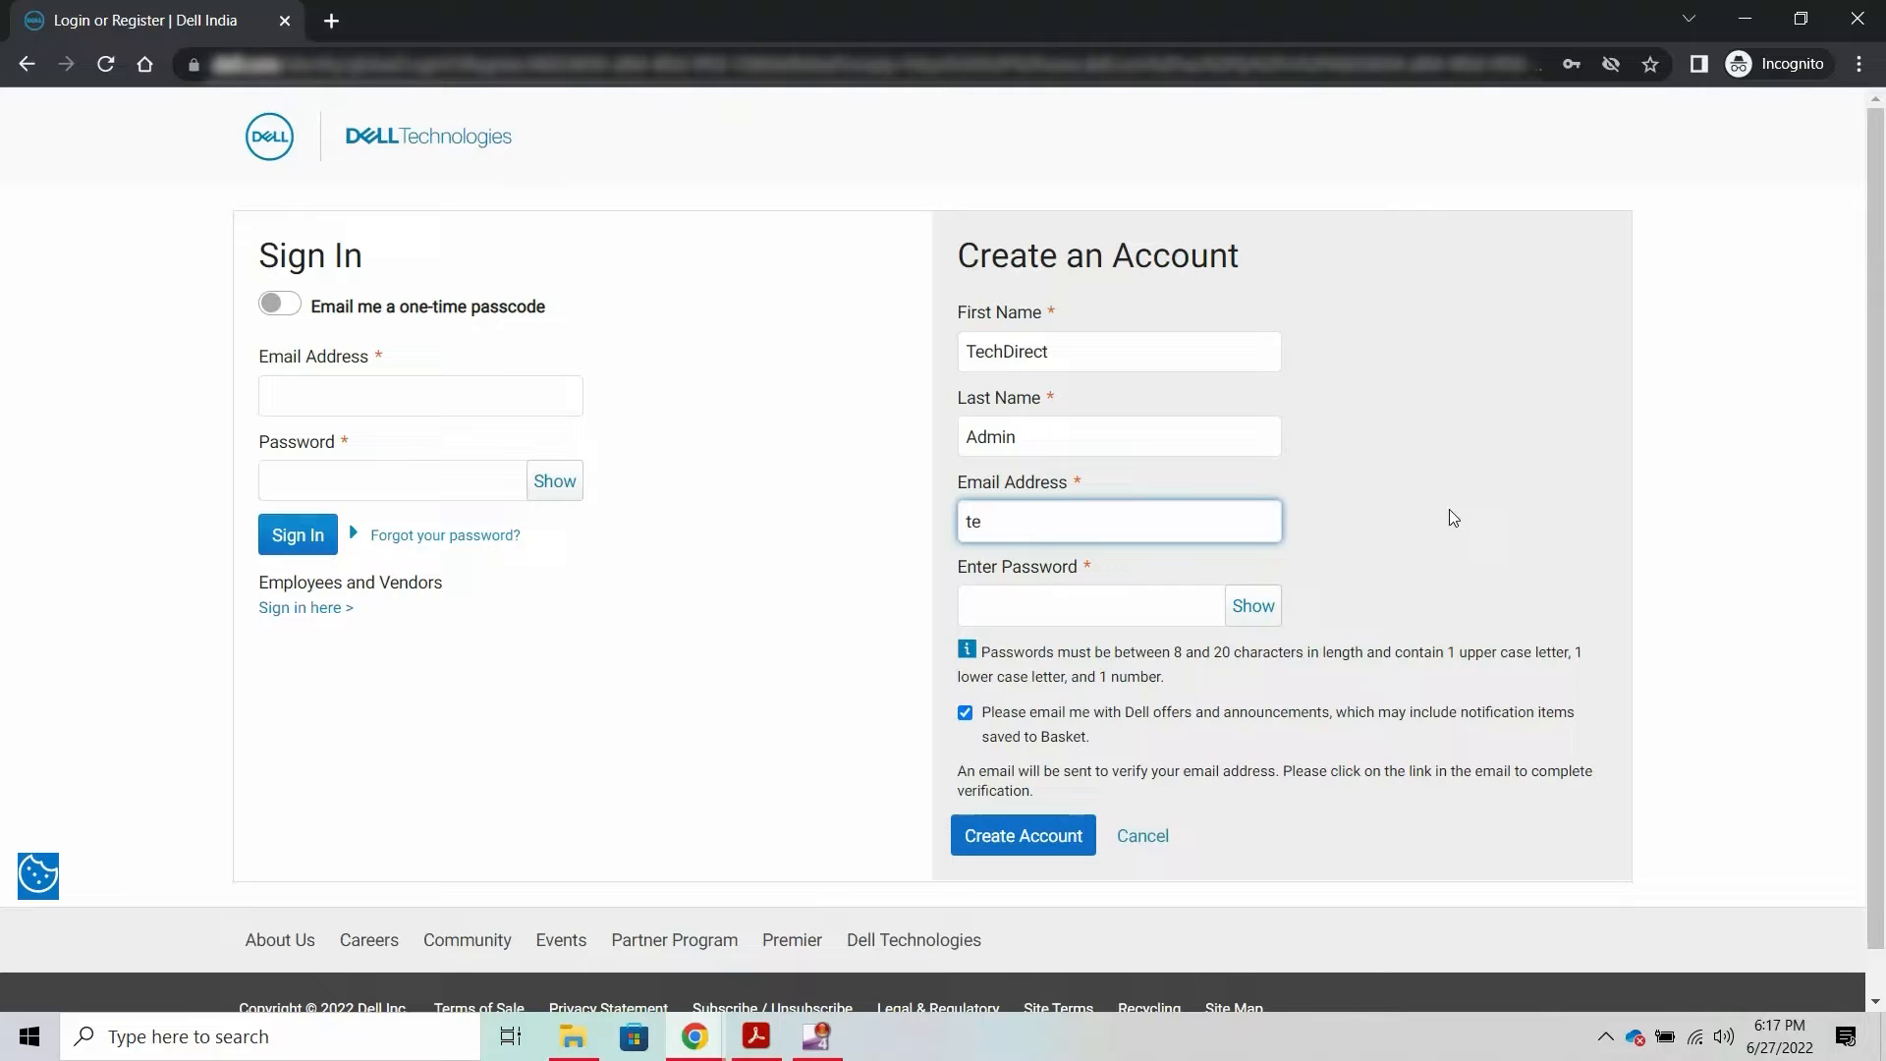
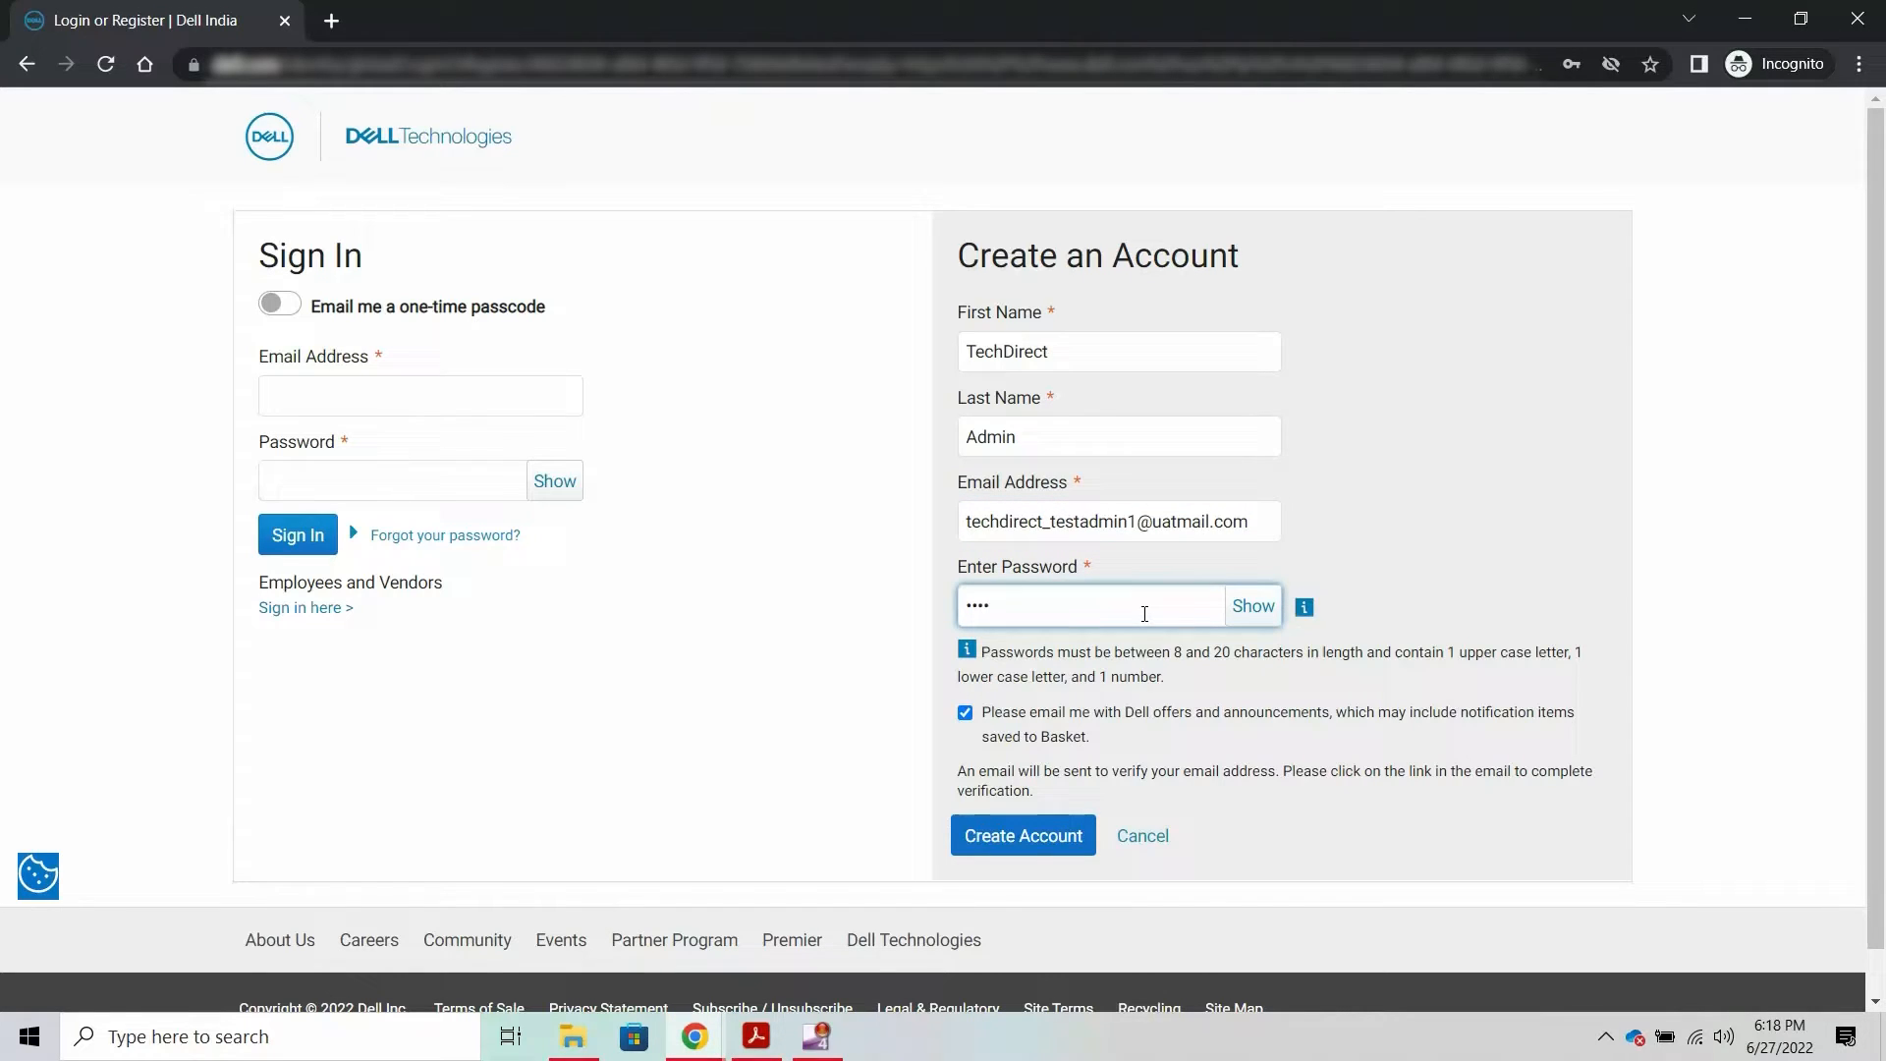
left_click(1021, 835)
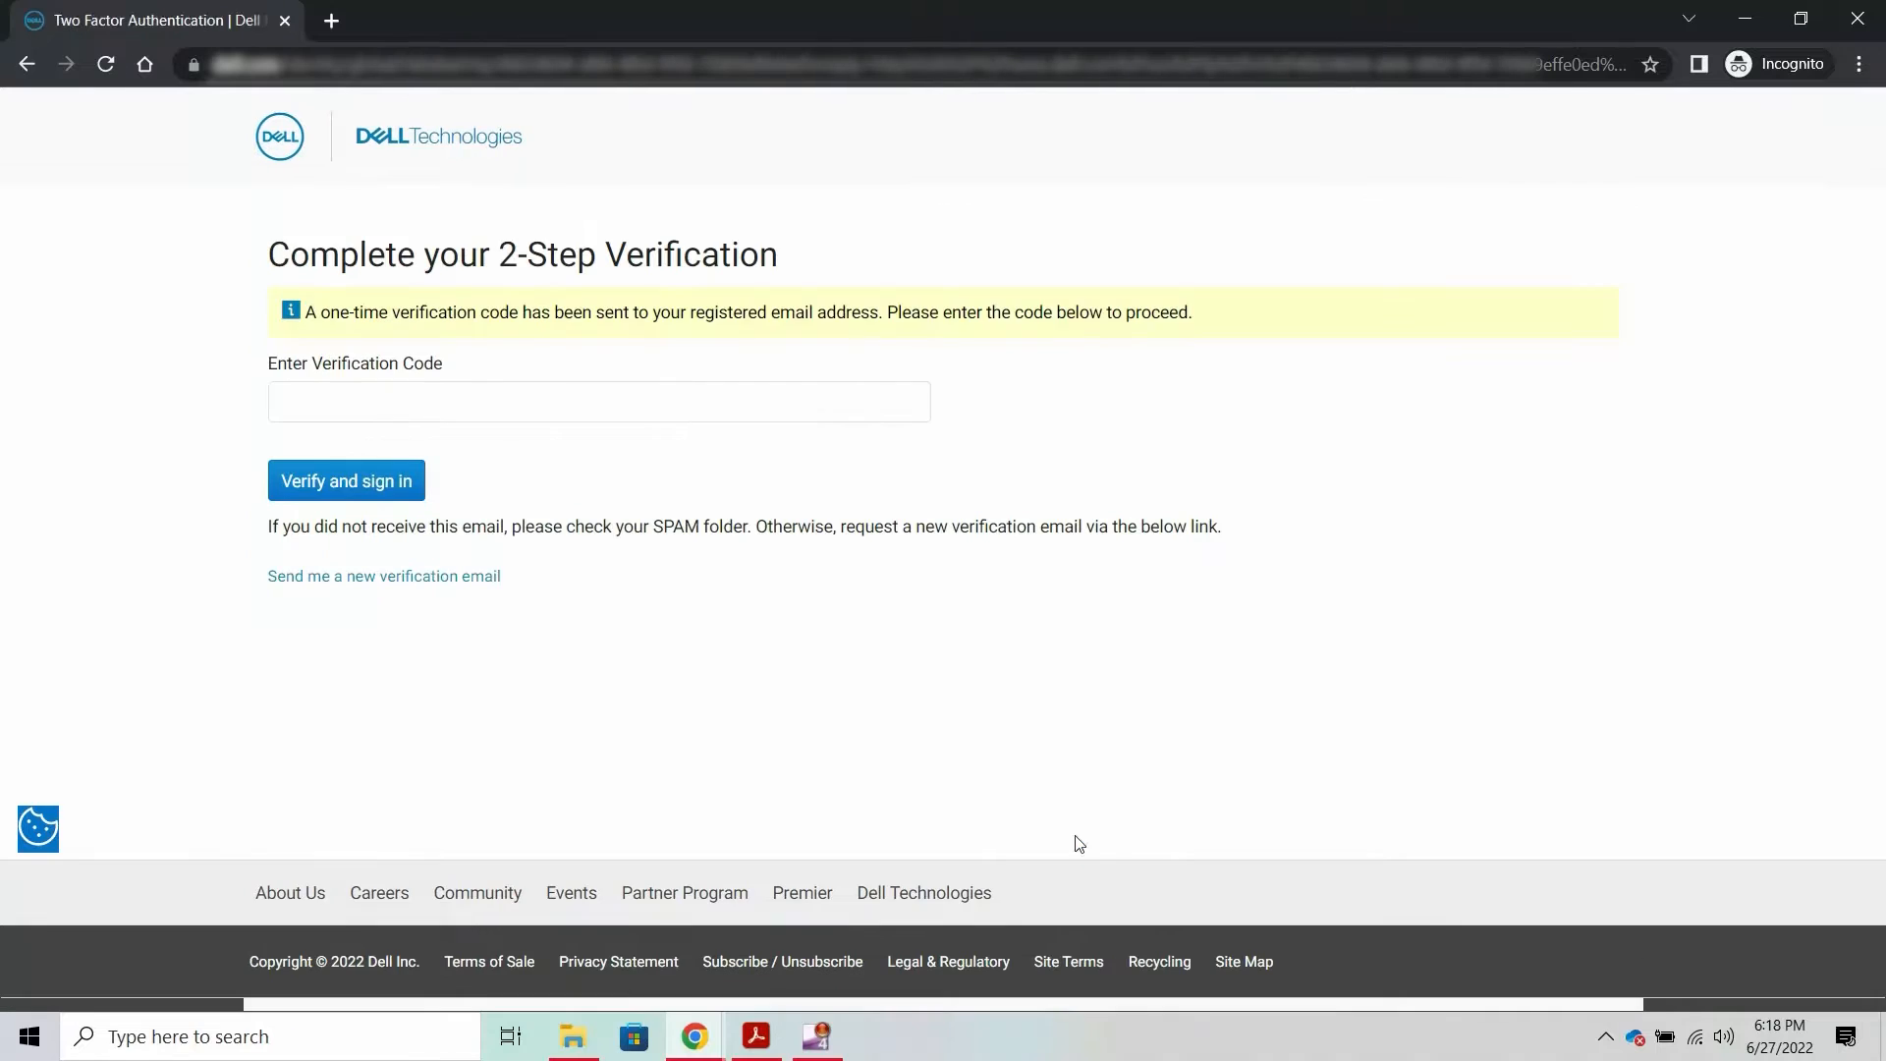
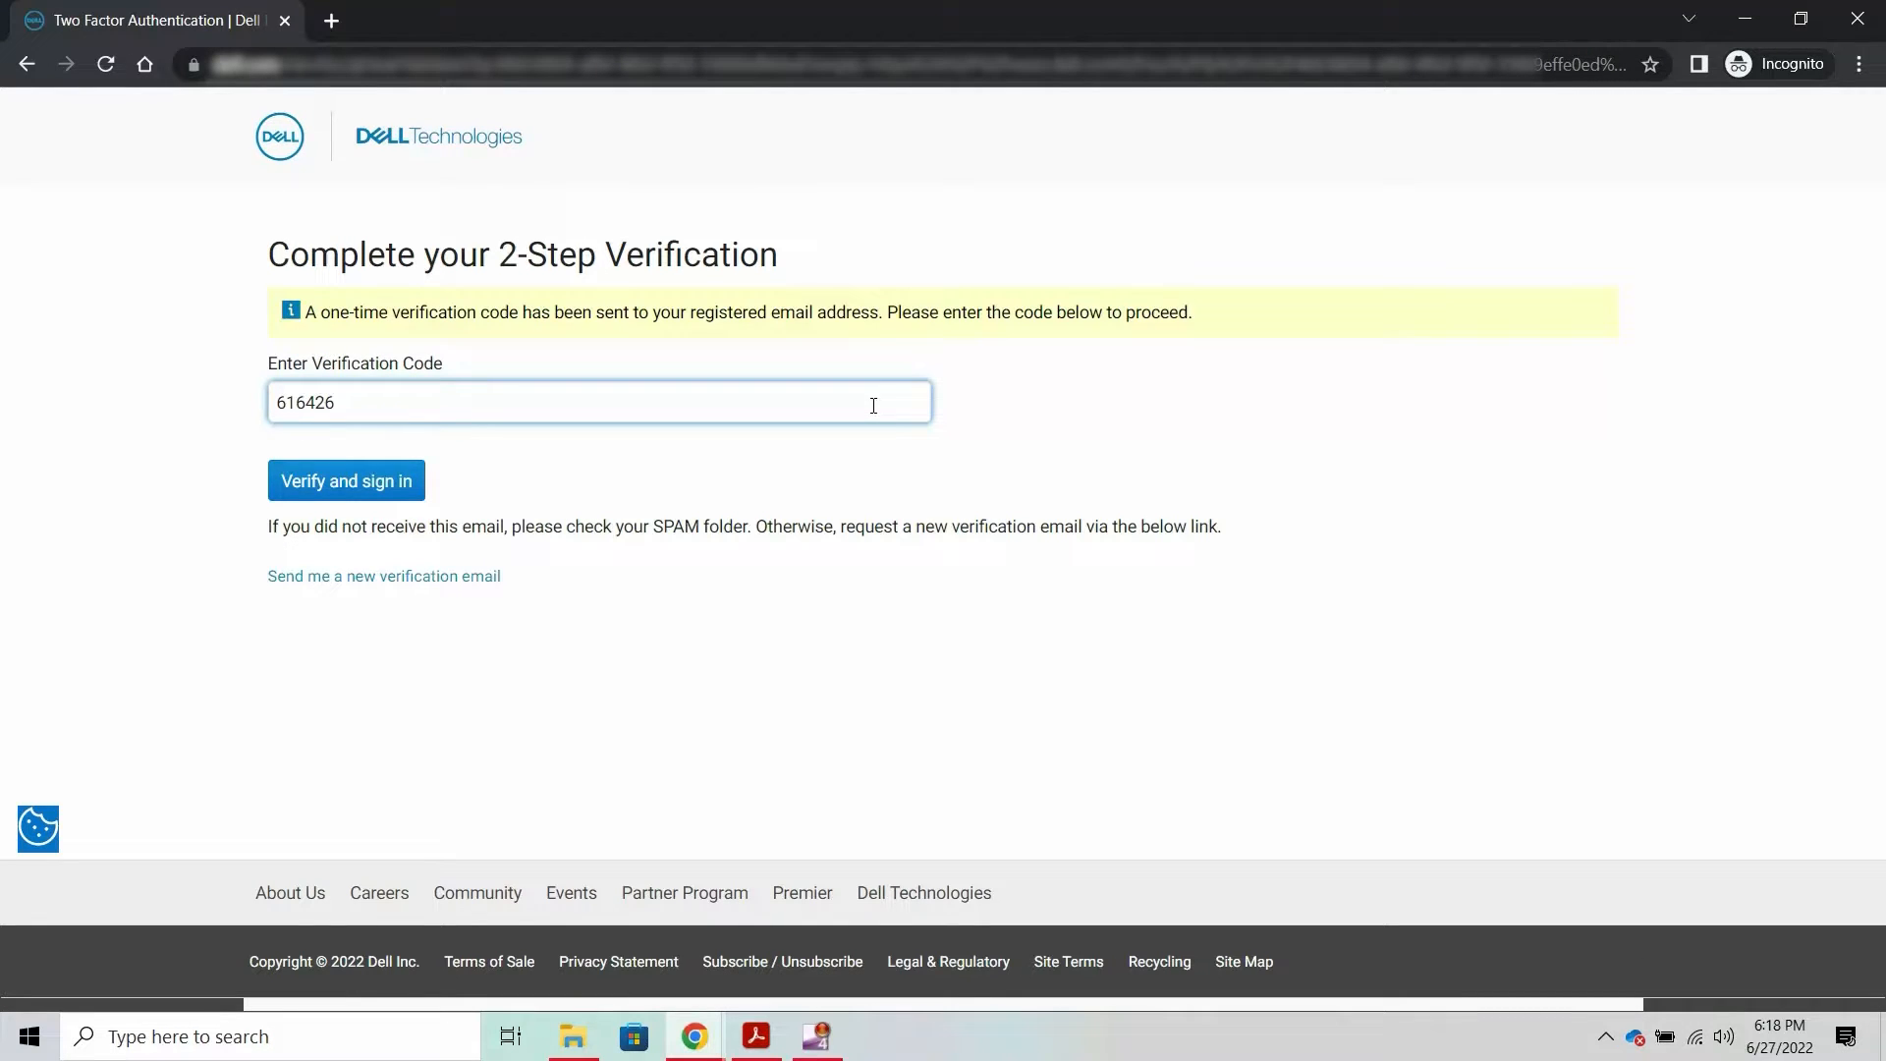
left_click(345, 480)
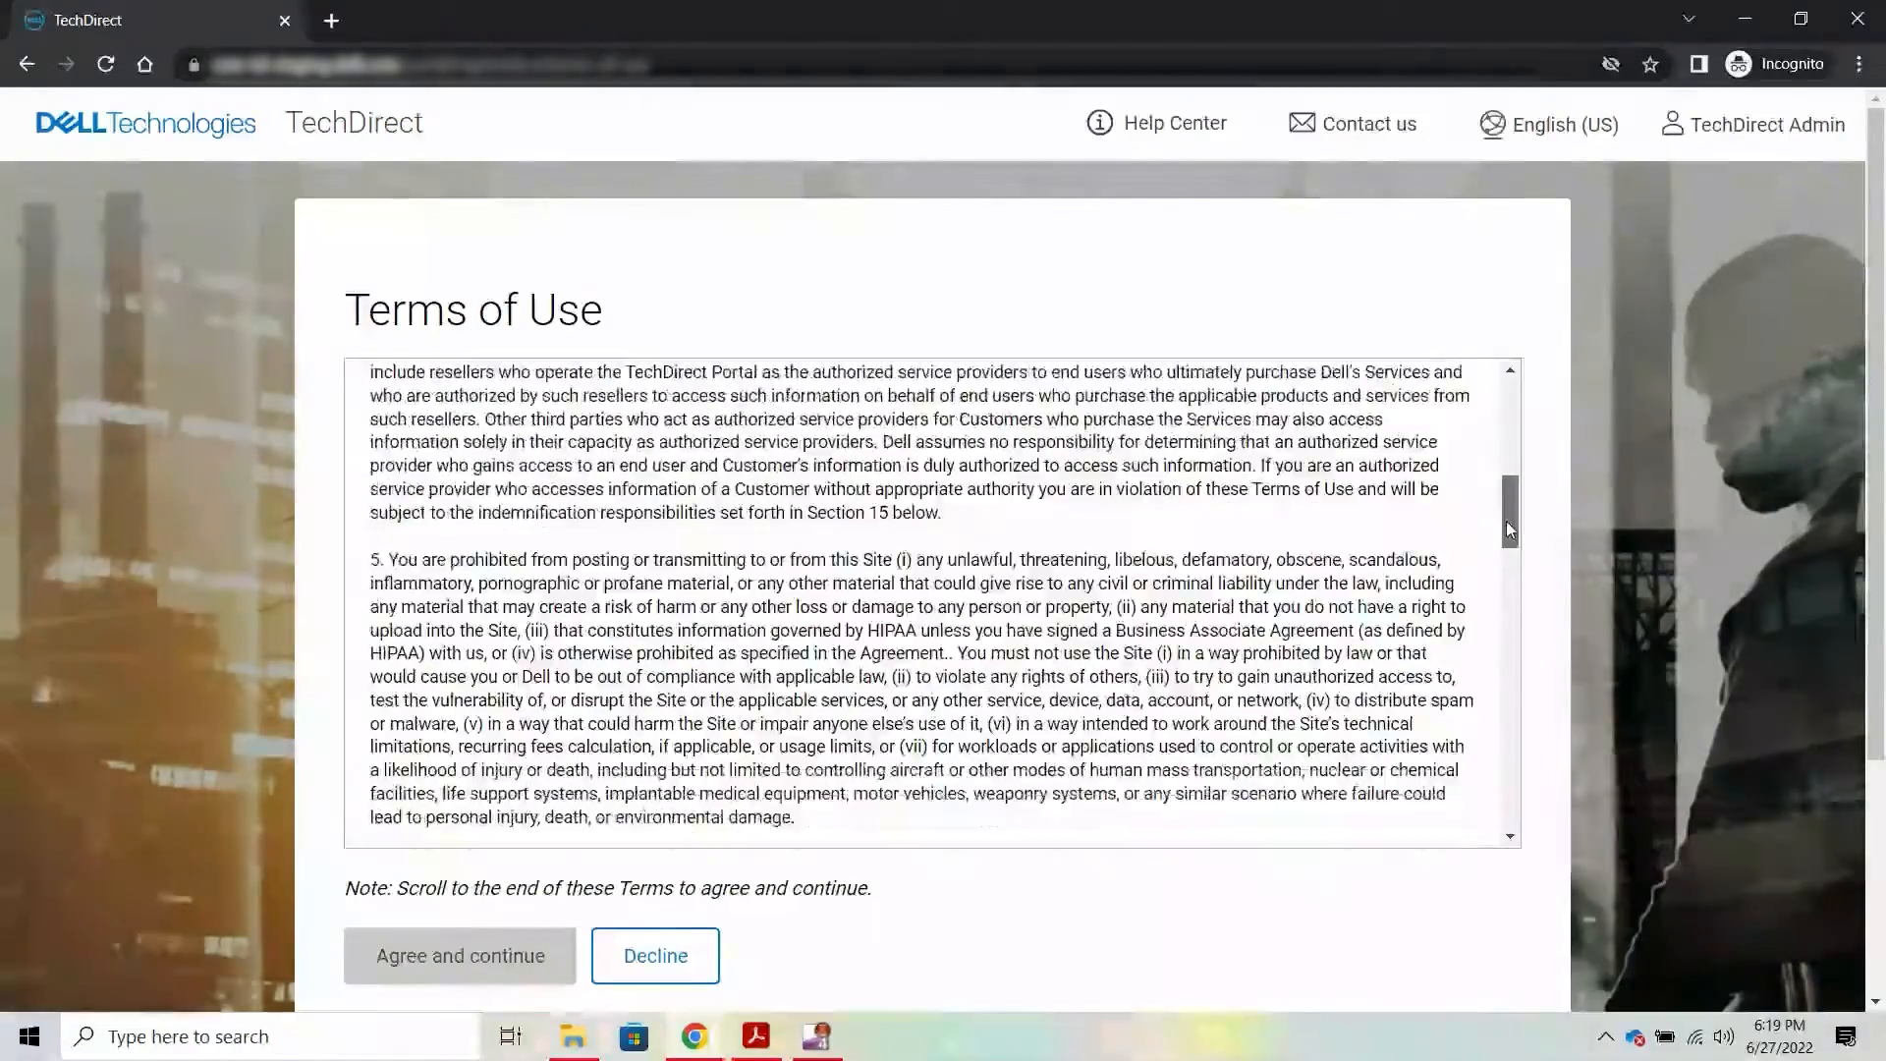
scroll("down", 3)
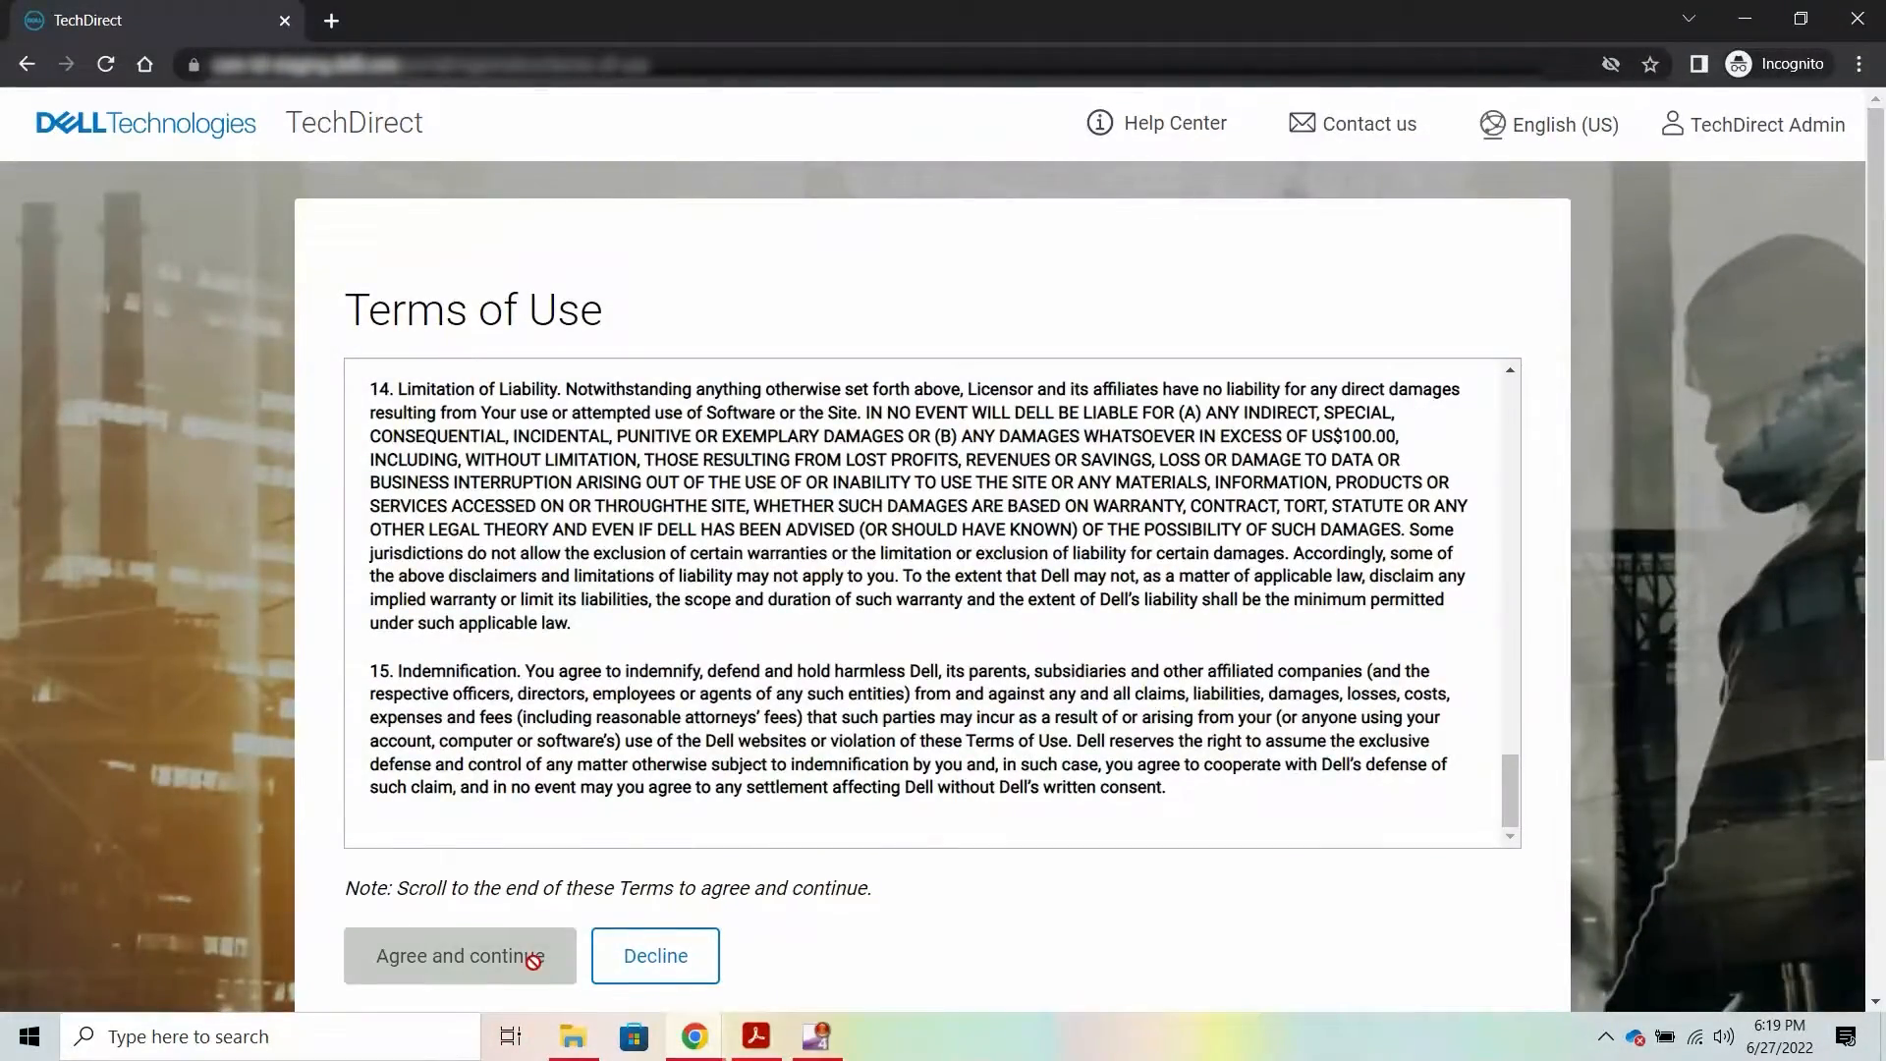
left_click(458, 955)
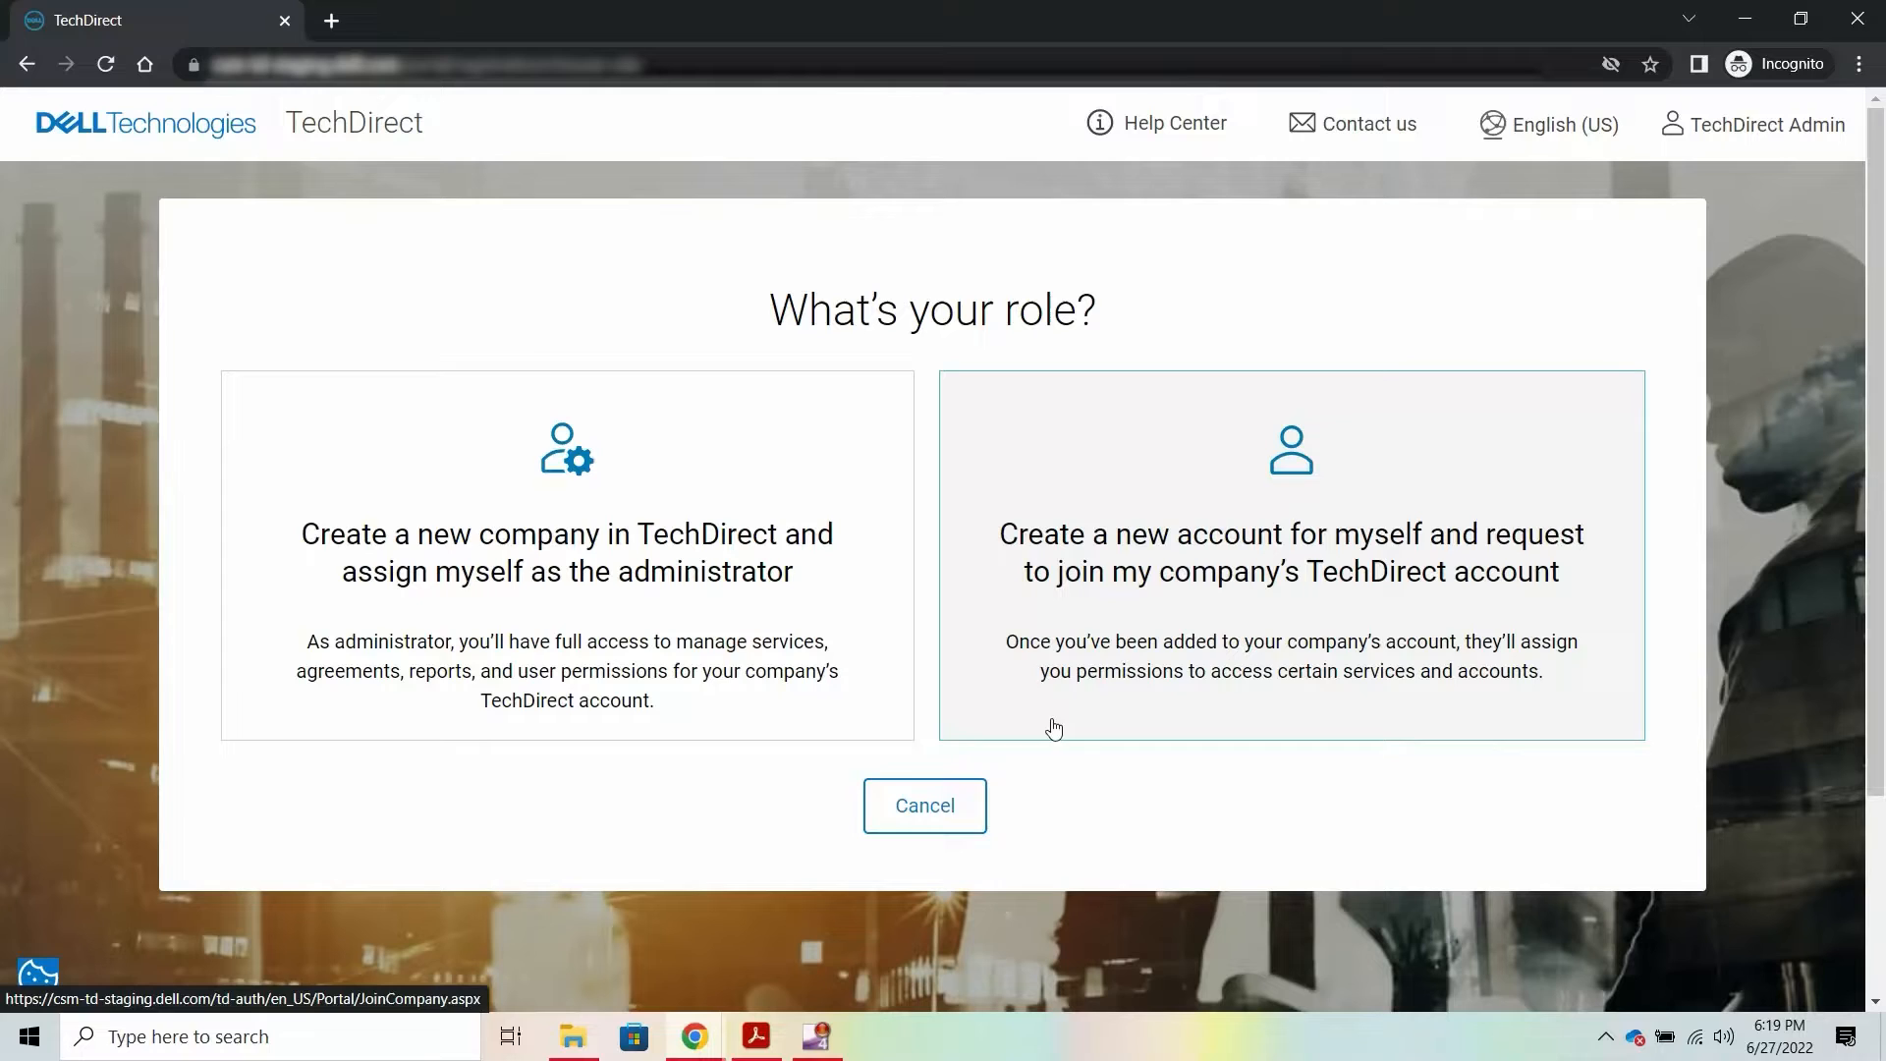
- Create Dell Test Company in Texas at One Dell Way and submit its profile
left_click(567, 553)
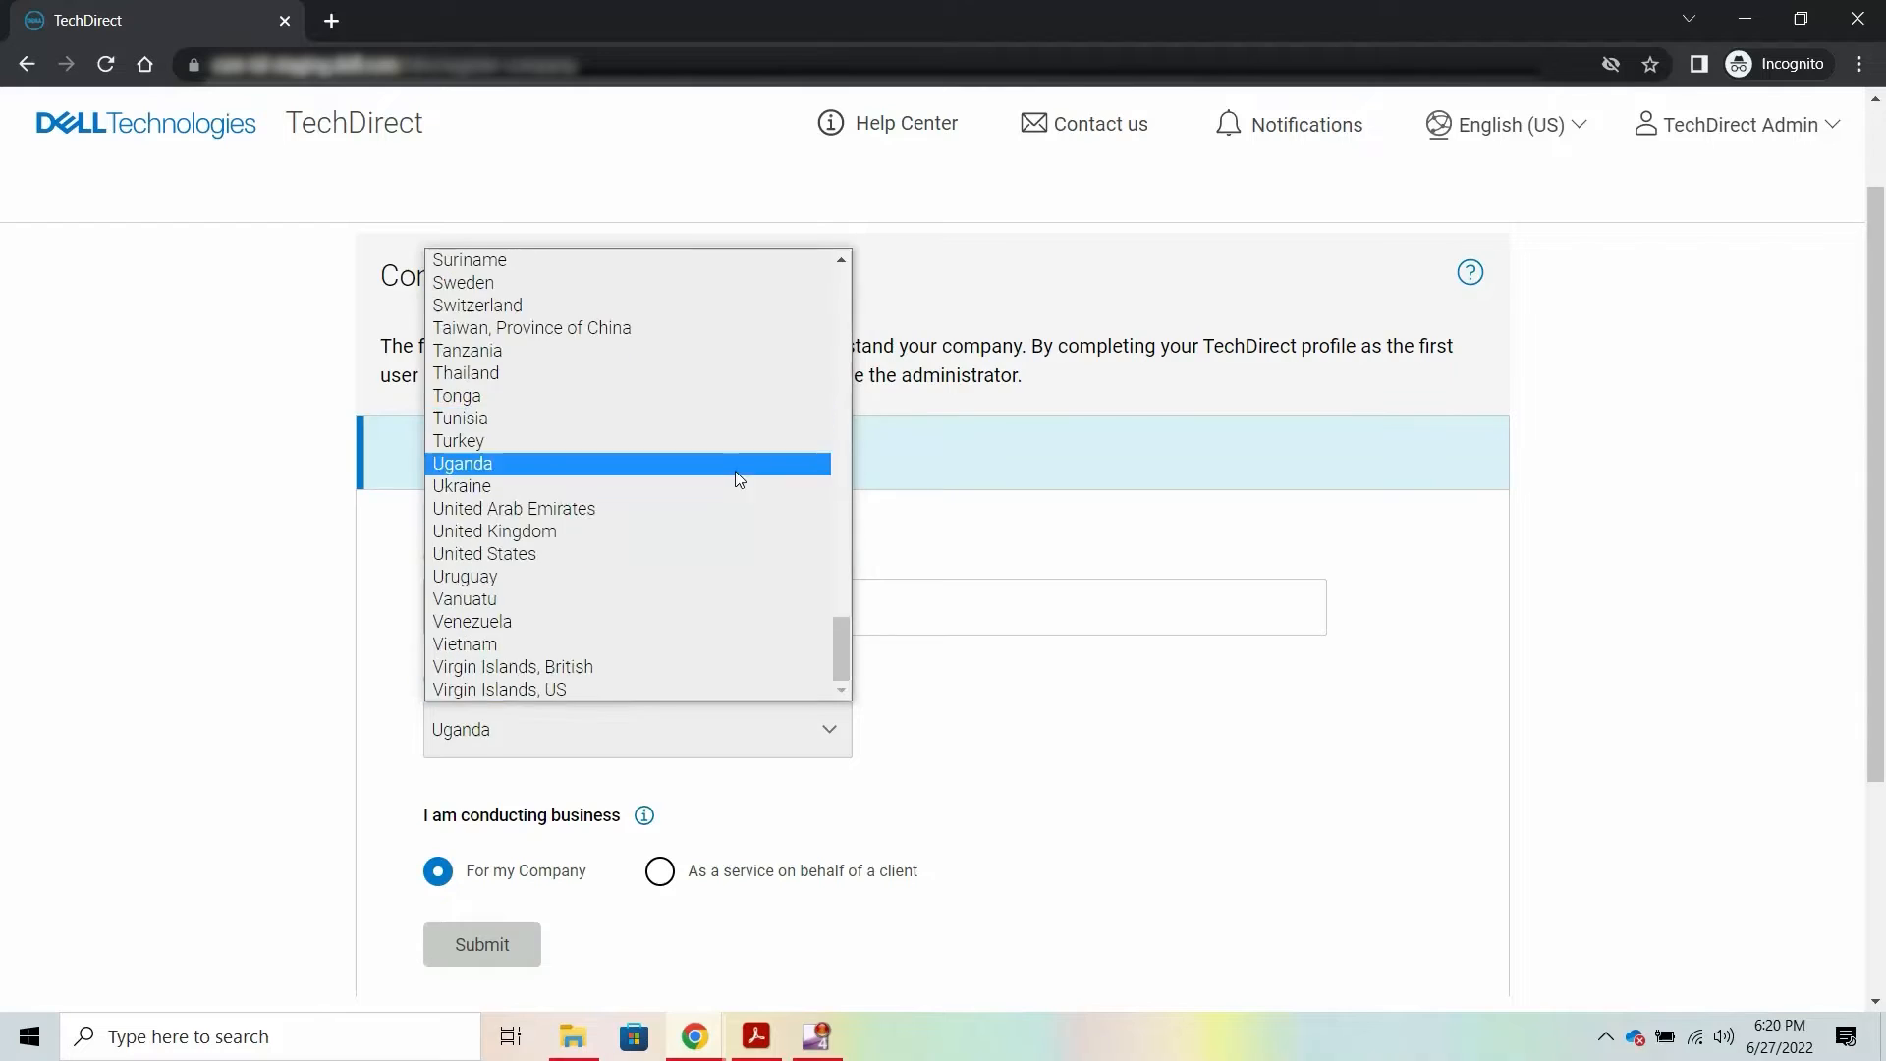
left_click(484, 552)
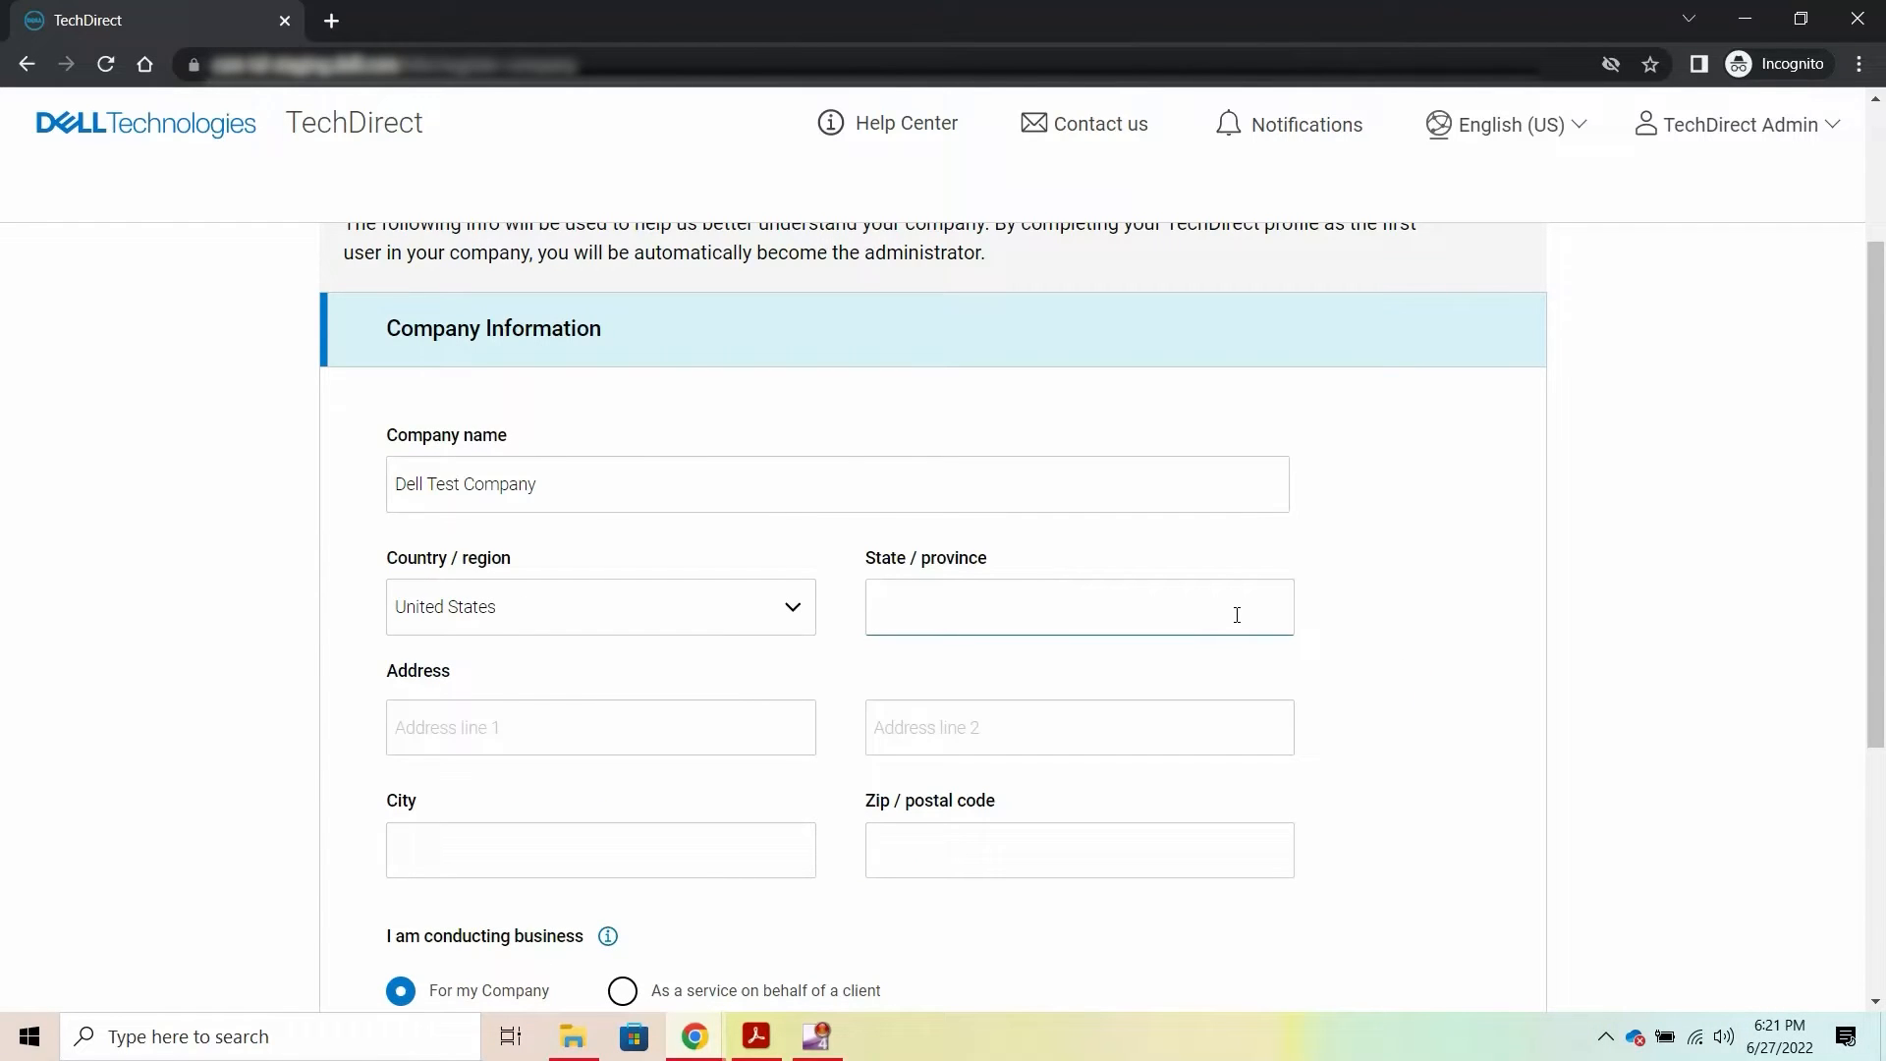
type("One Dell Way")
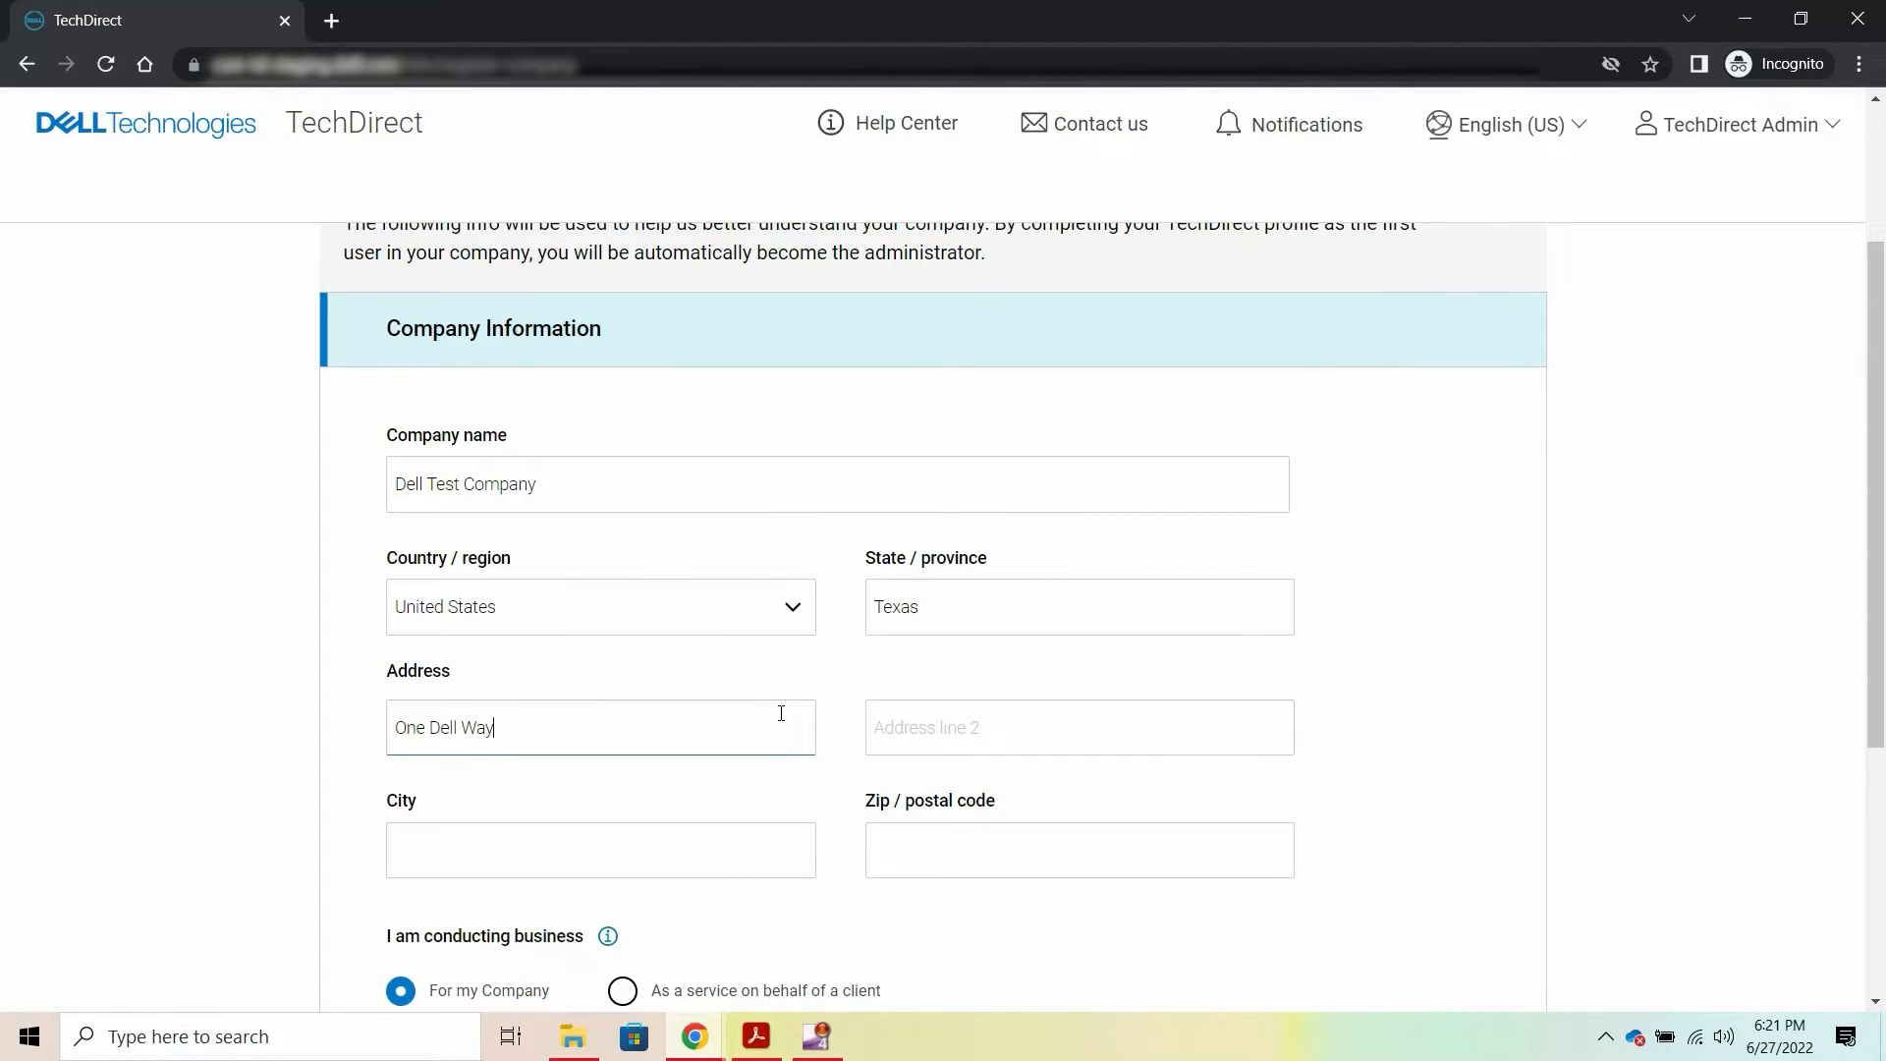
type("7")
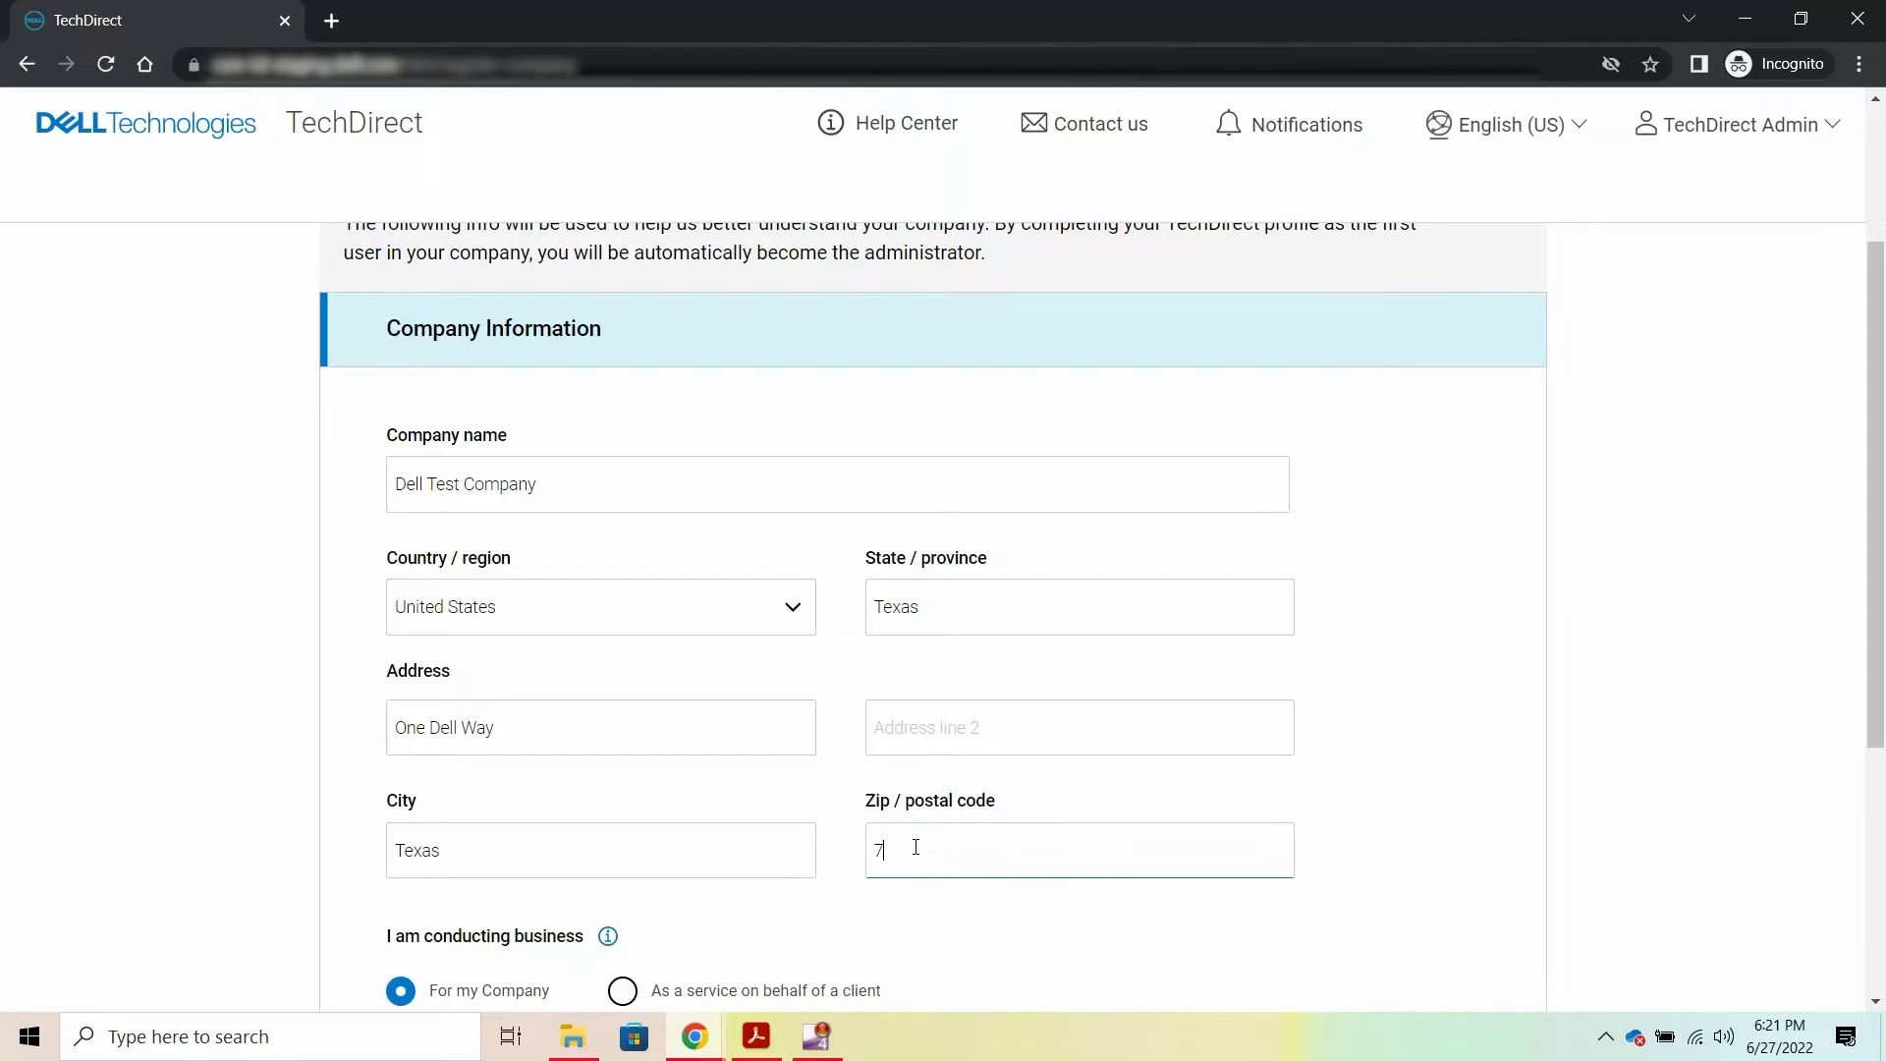
left_click(454, 819)
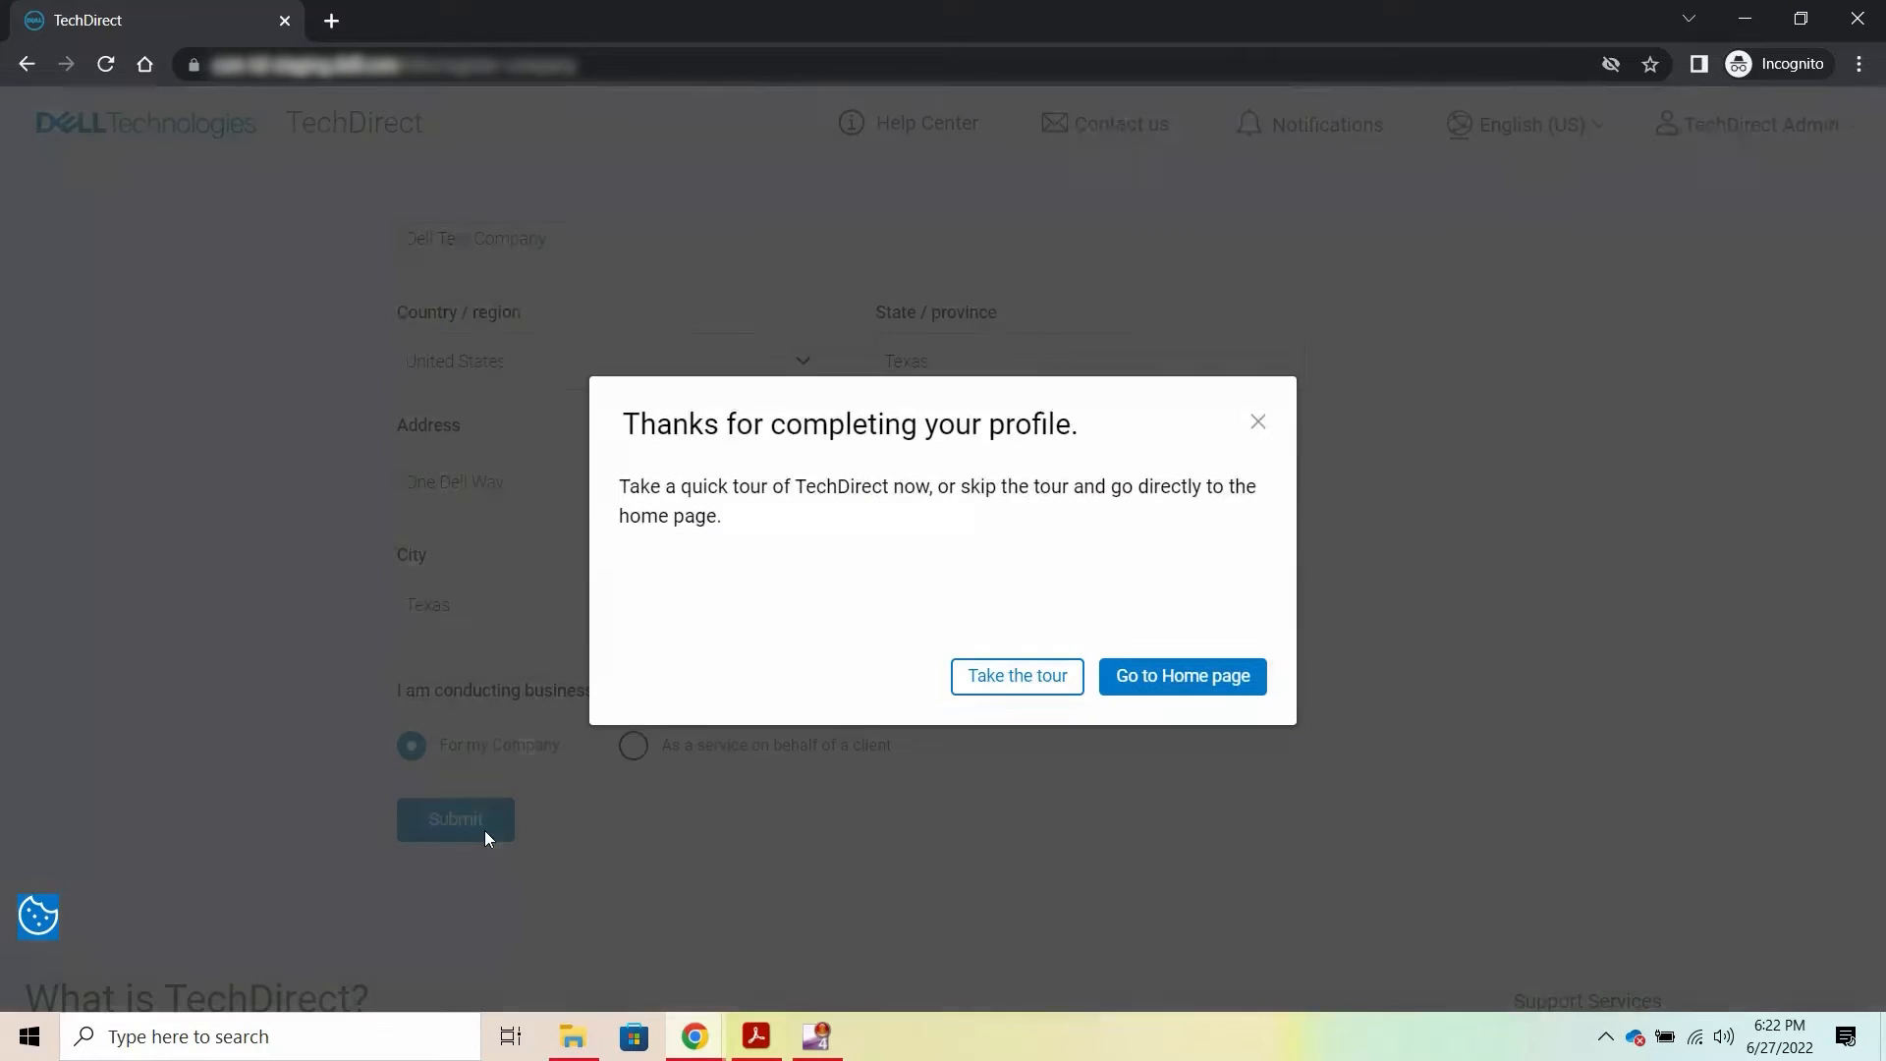
- Skip the tour from the profile-complete dialog and go to the Home page
left_click(1179, 675)
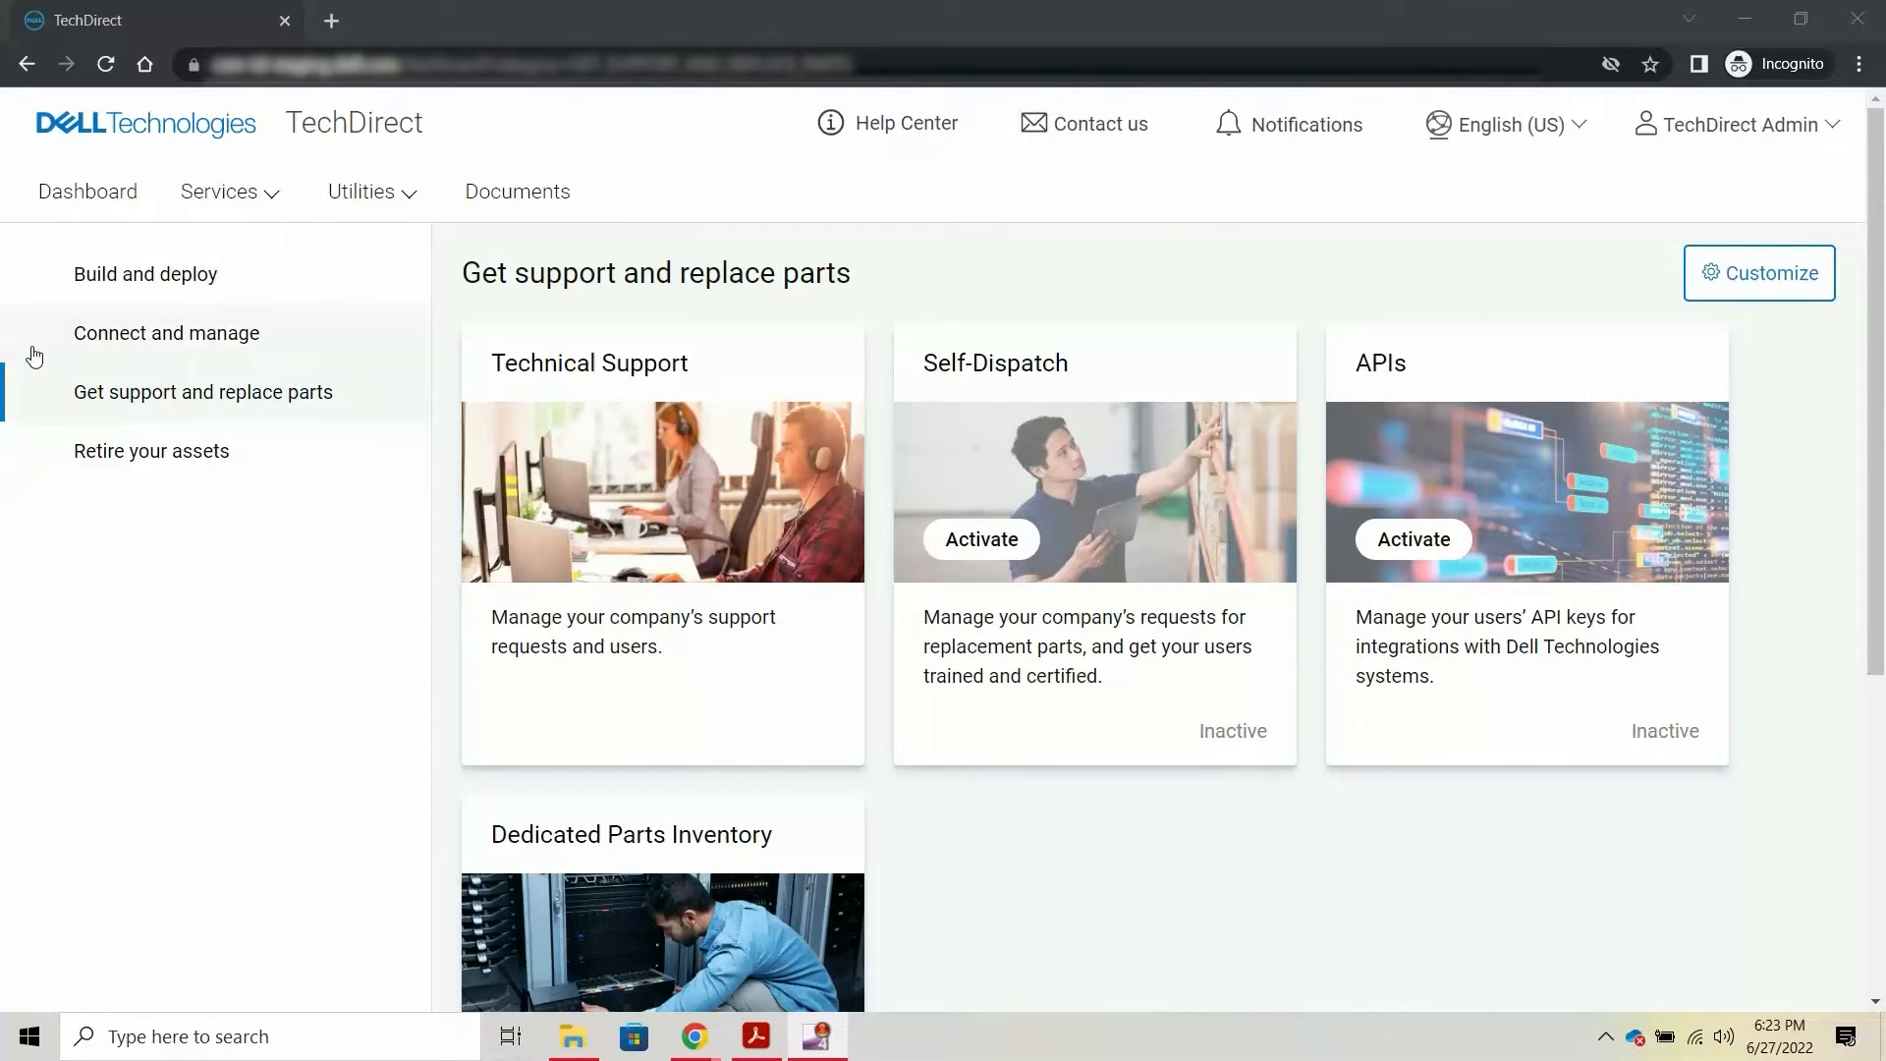
- Activate the Manage PC fleet service under Connect and manage
left_click(166, 333)
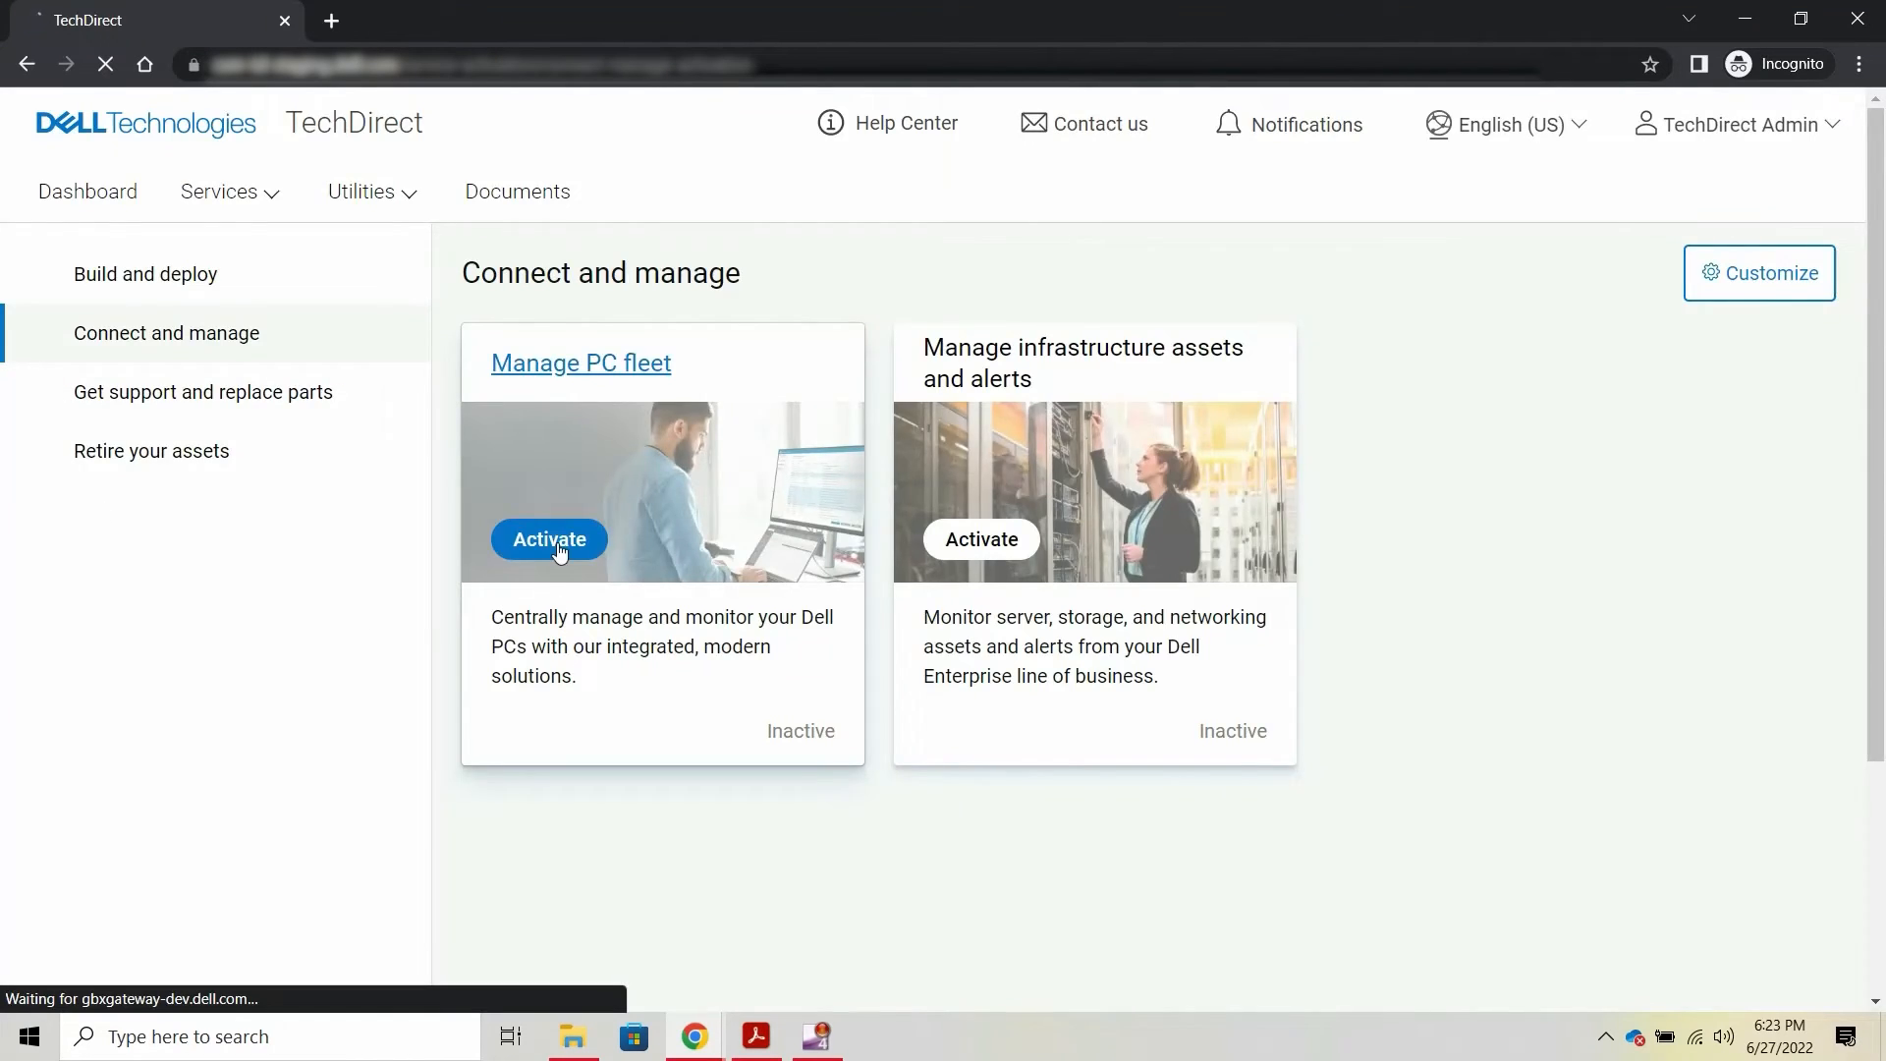
left_click(548, 539)
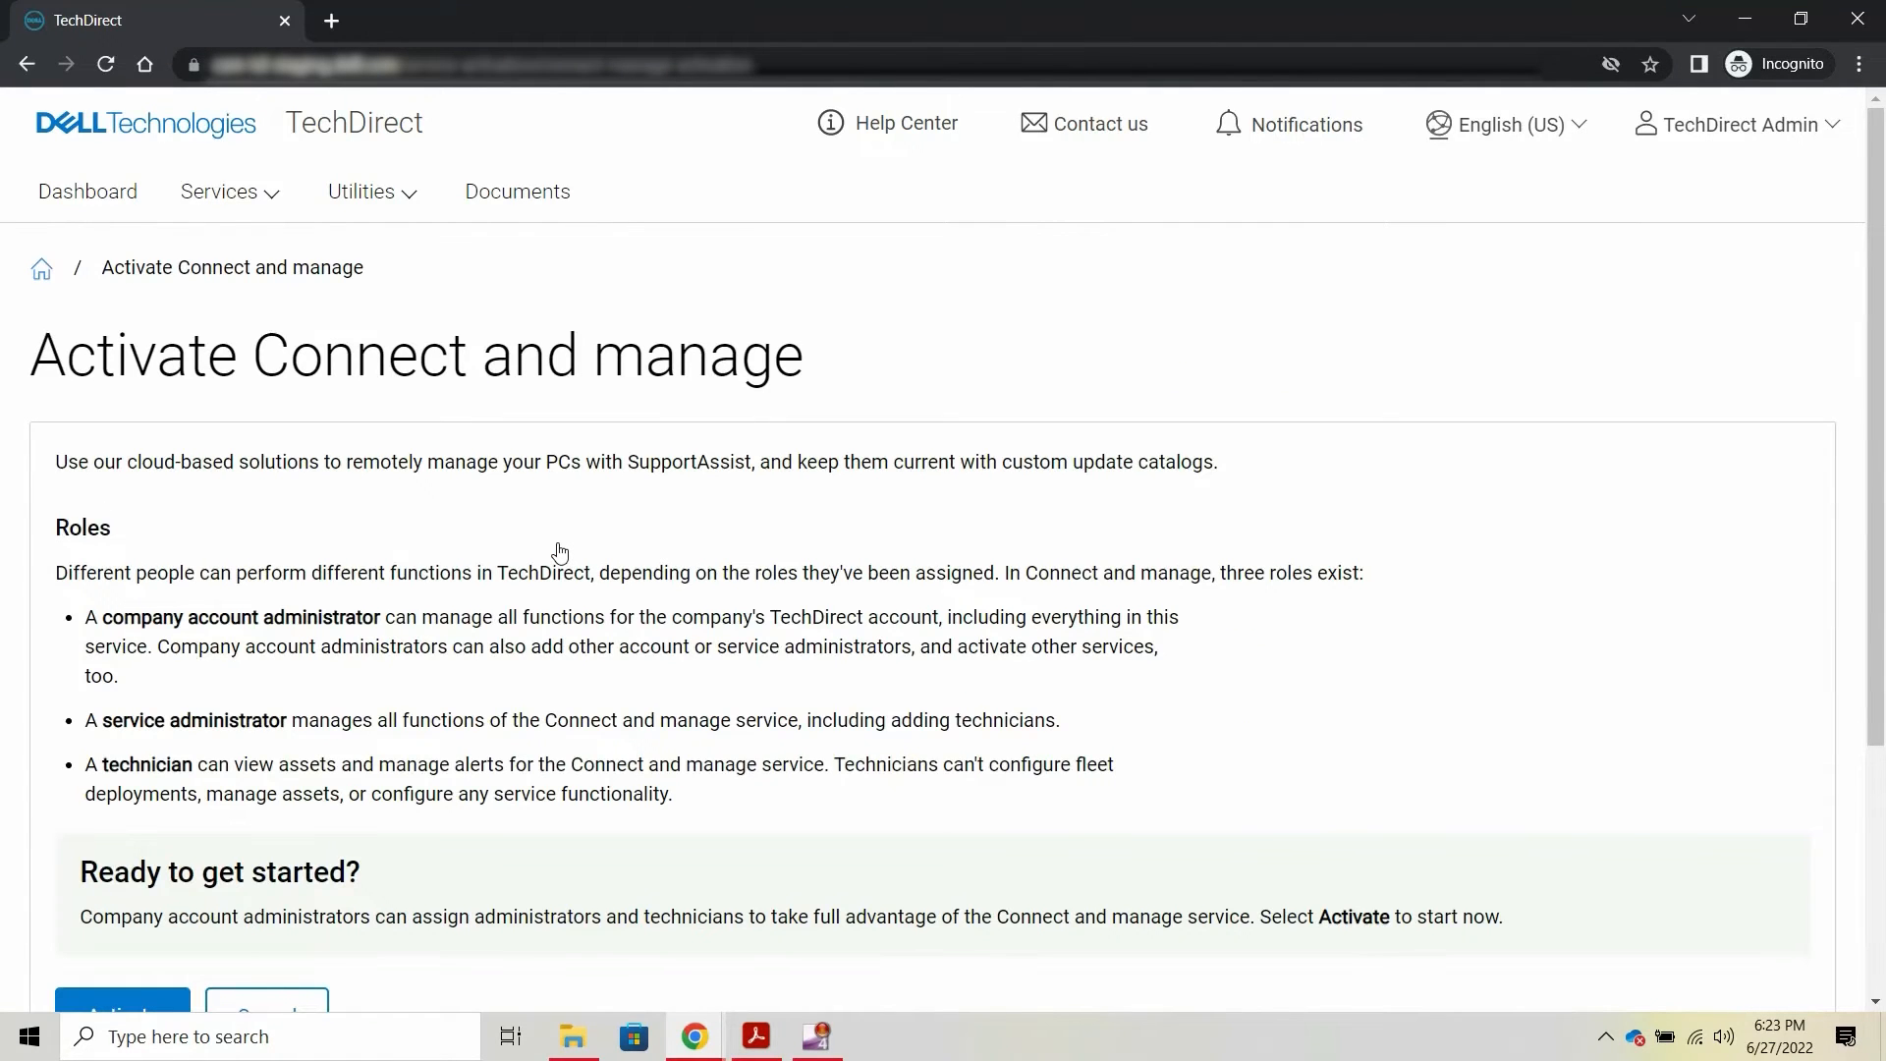
scroll("down", 3)
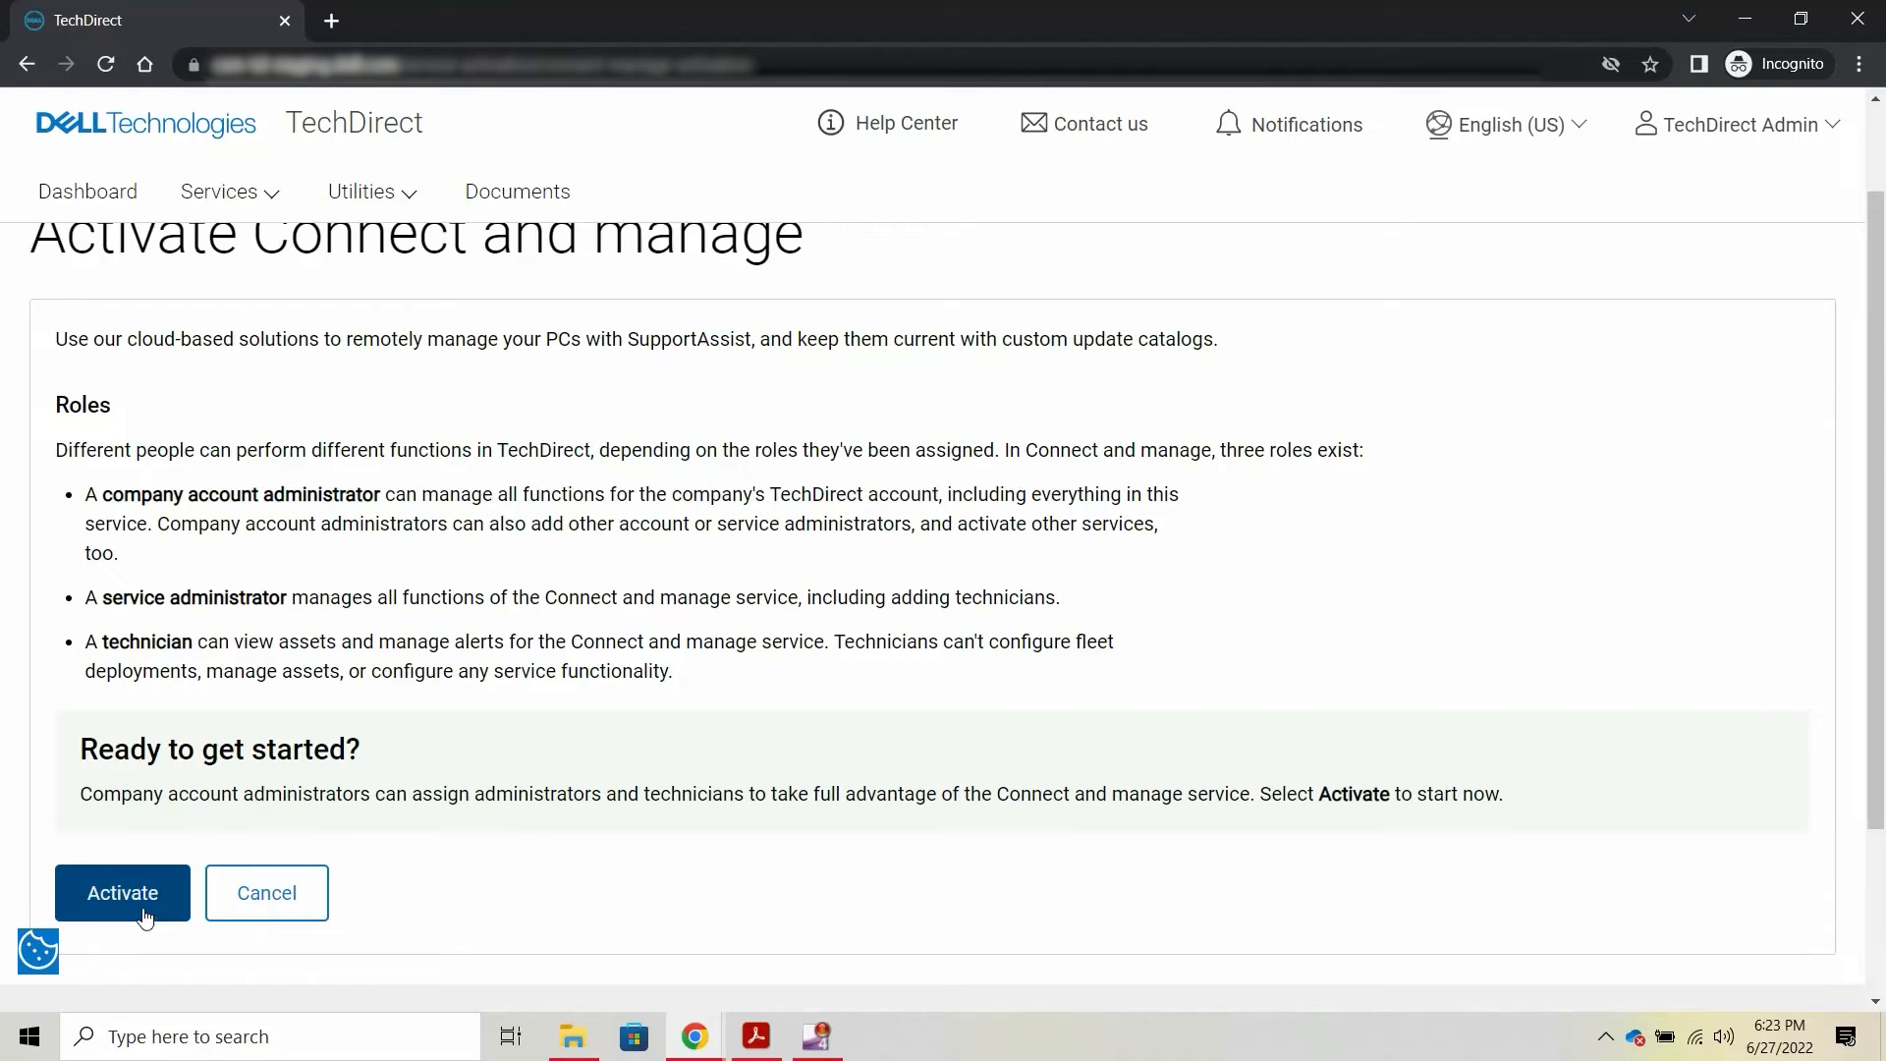
left_click(122, 893)
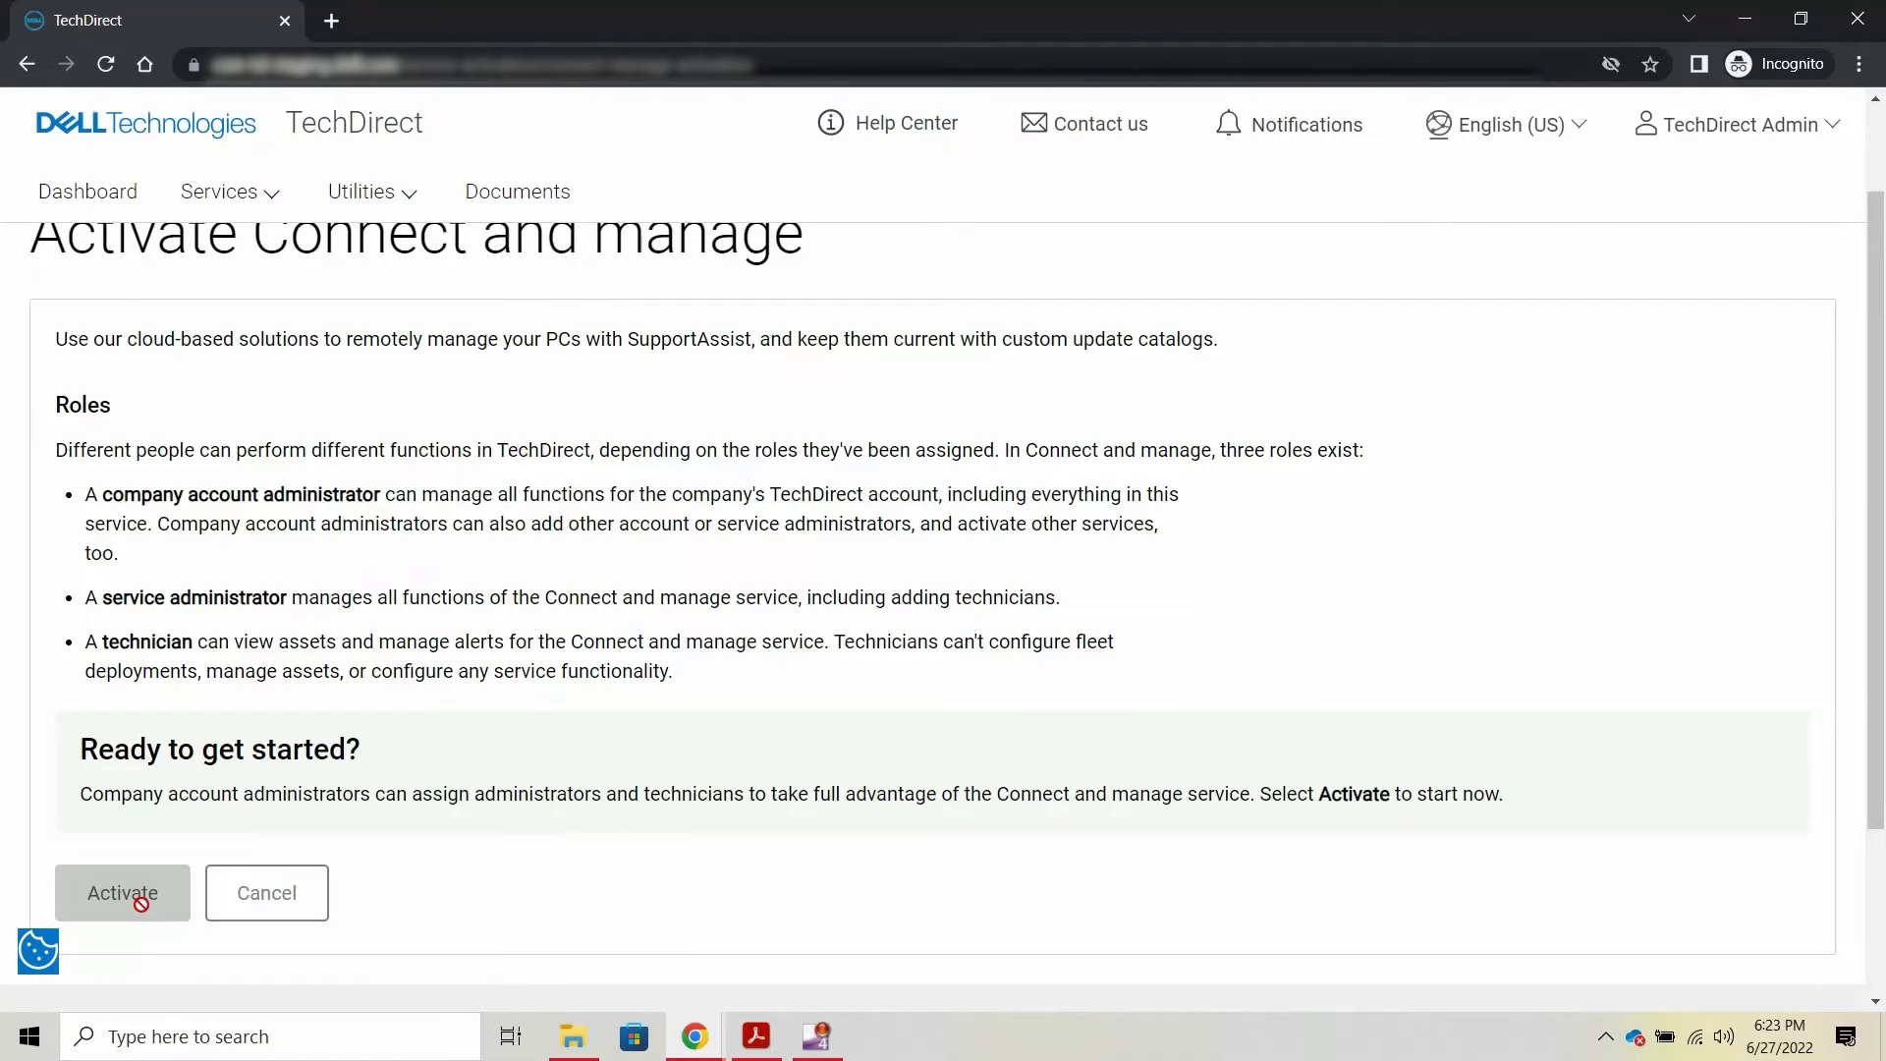
left_click(120, 891)
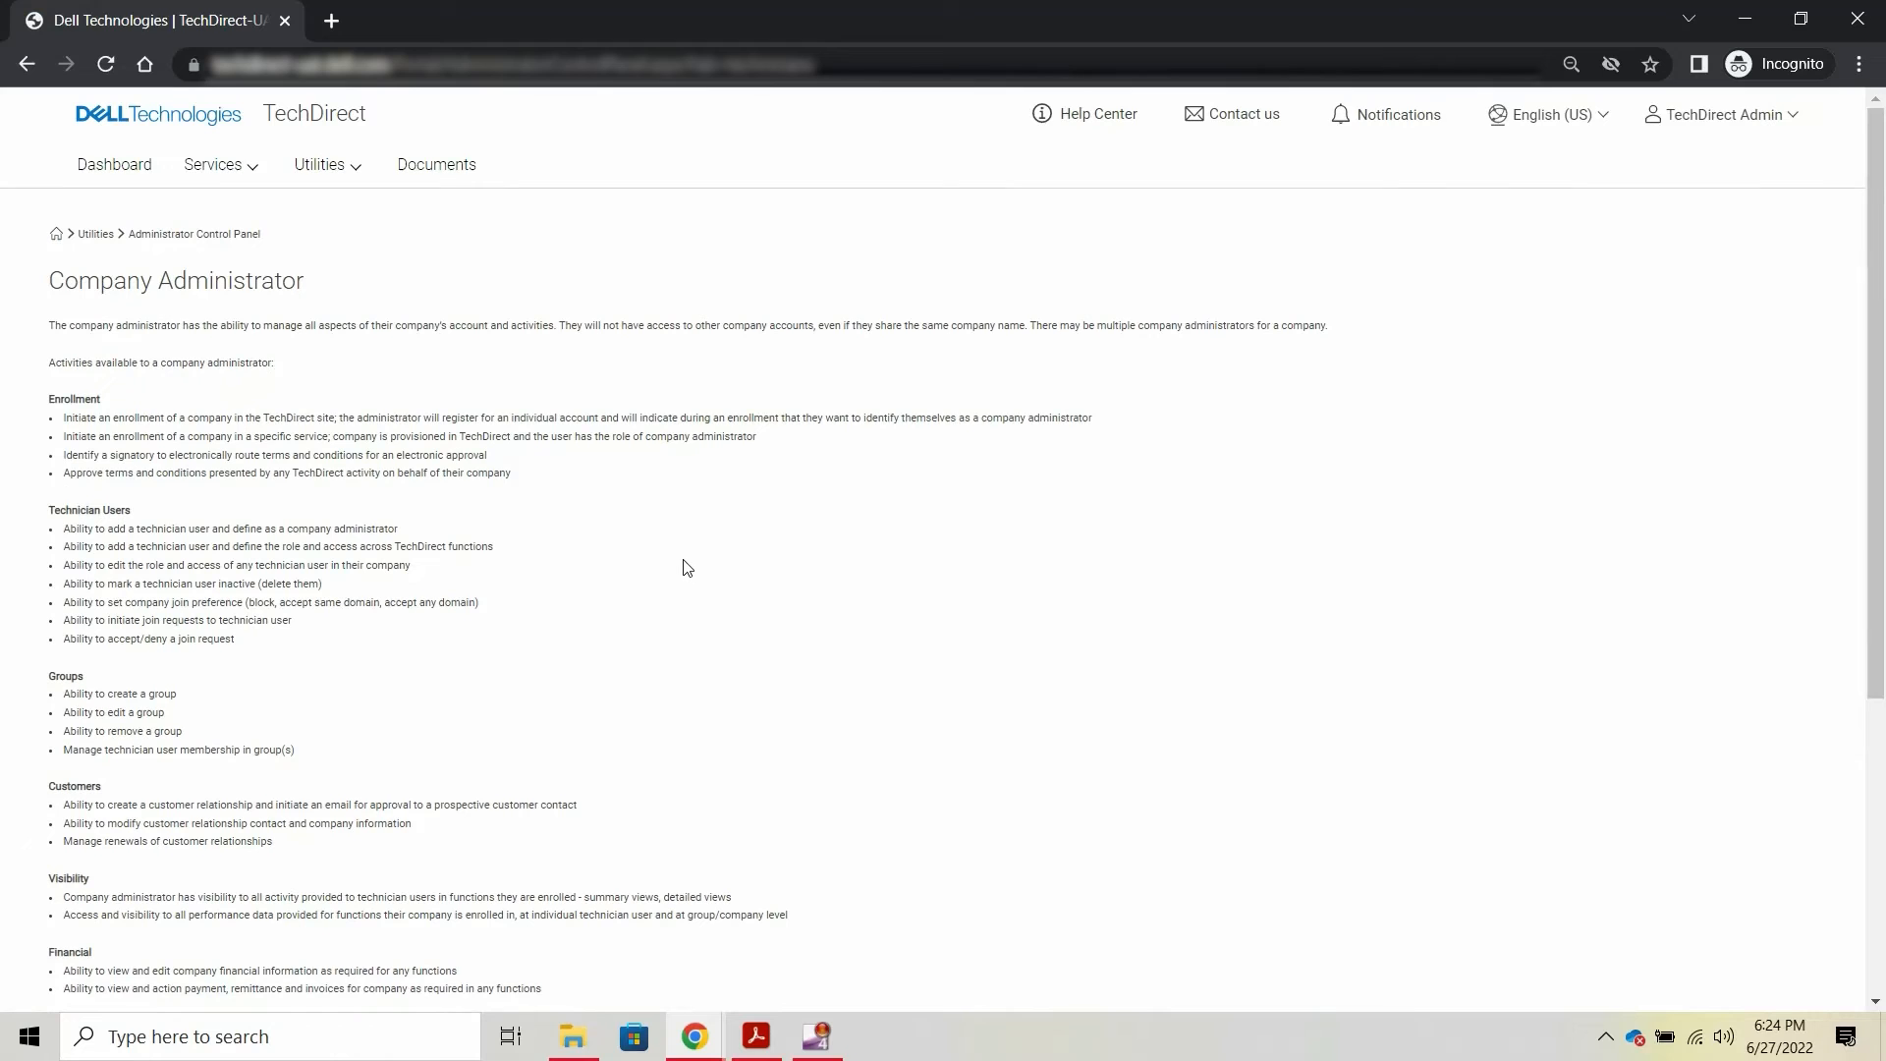
- Start adding a technician from the Administrator Control Panel's Technicians list
scroll("down", 3)
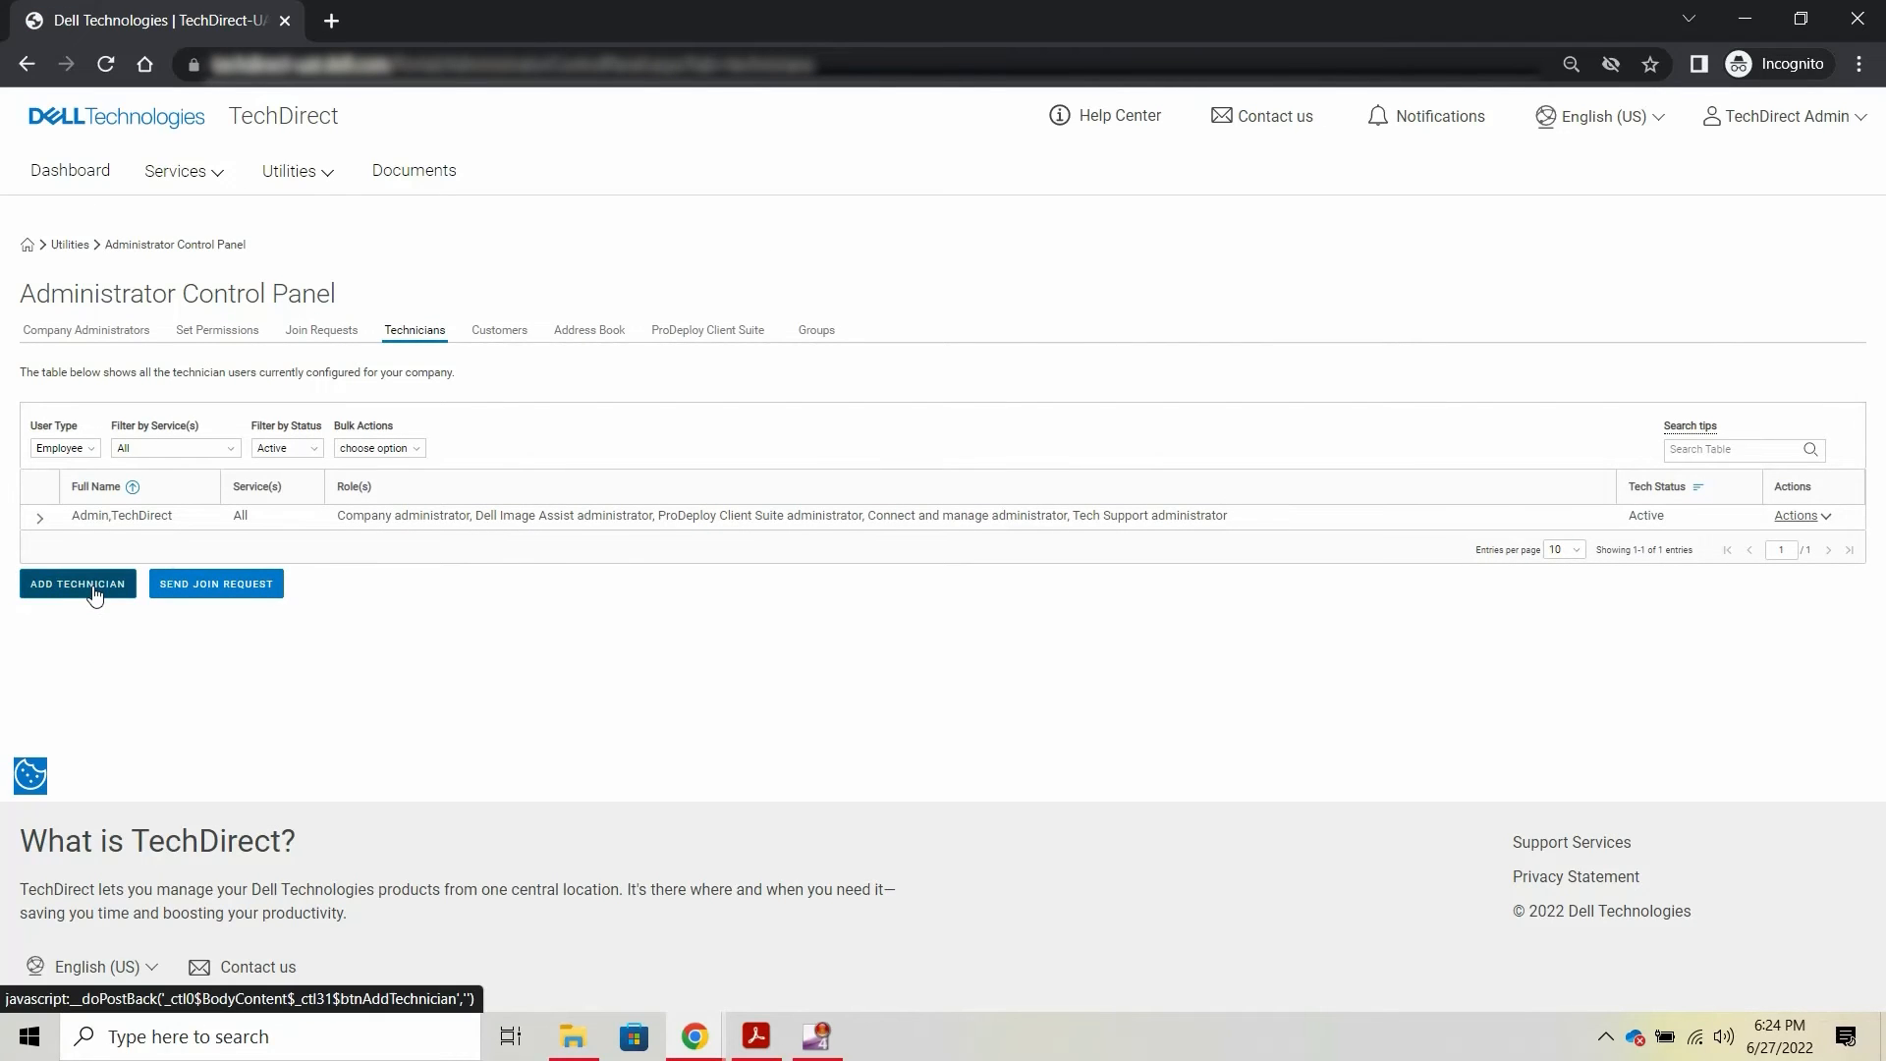
left_click(76, 583)
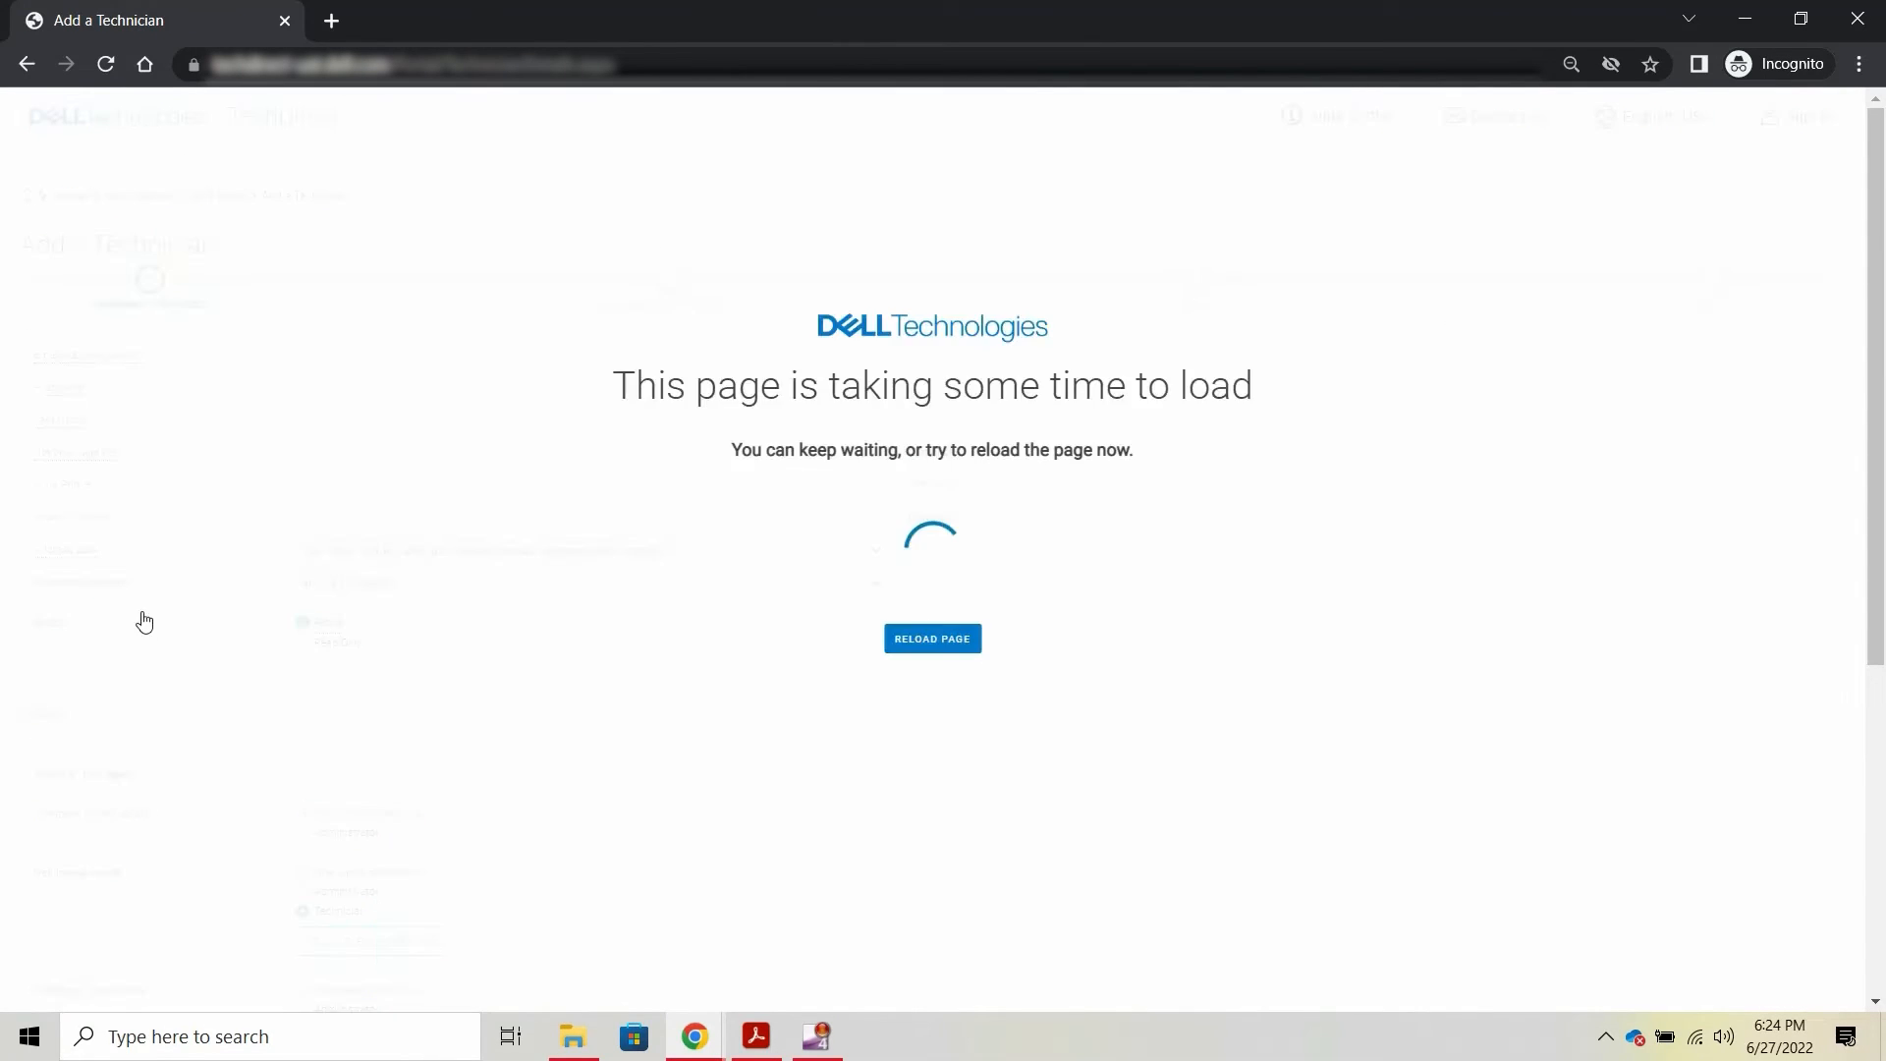